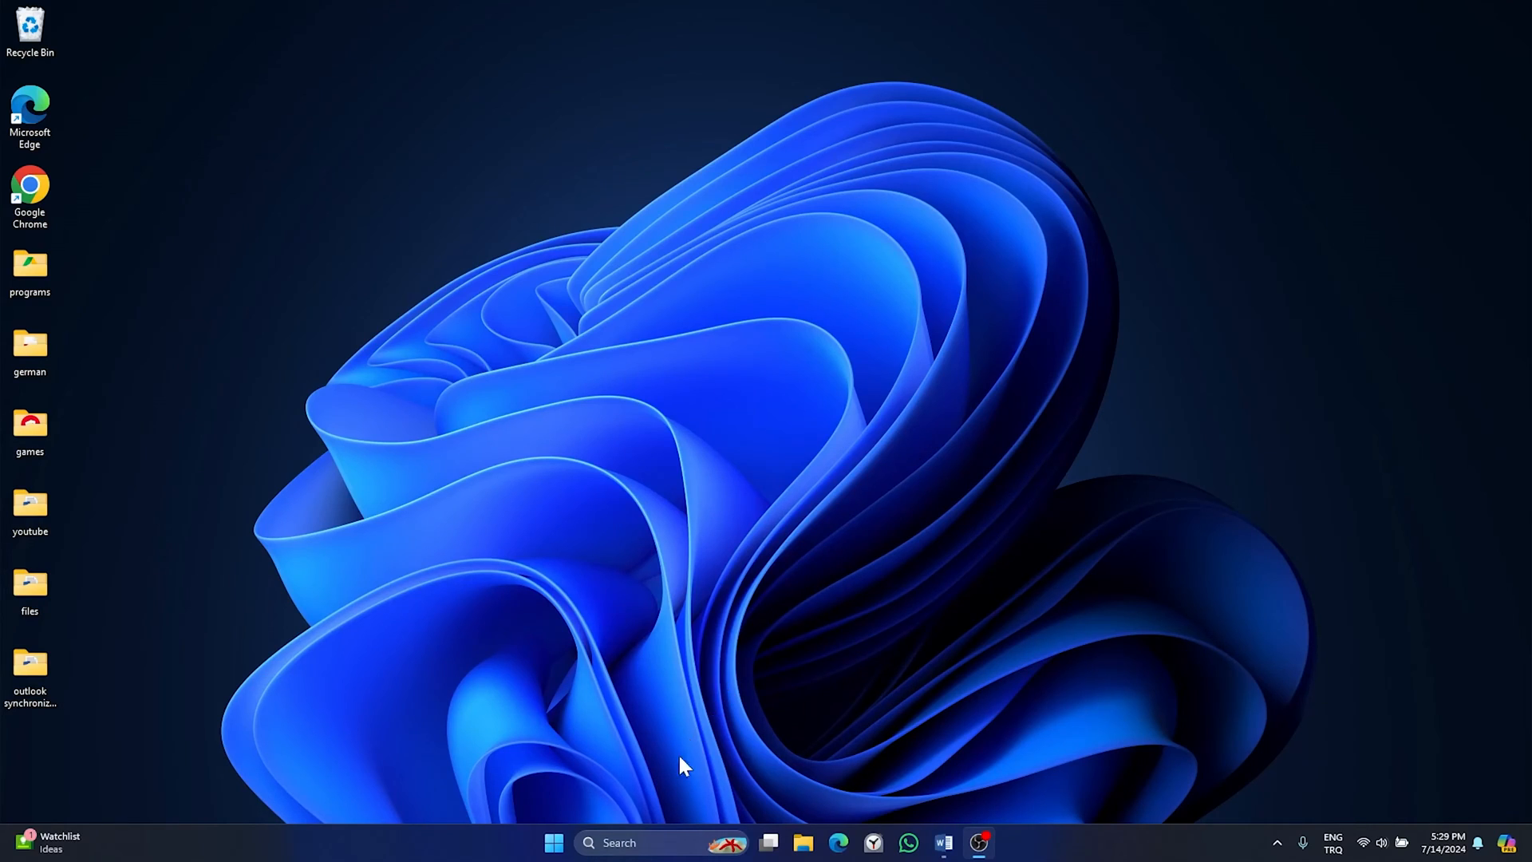
Step: Launch Outlook (new) from its taskbar icon
click(553, 844)
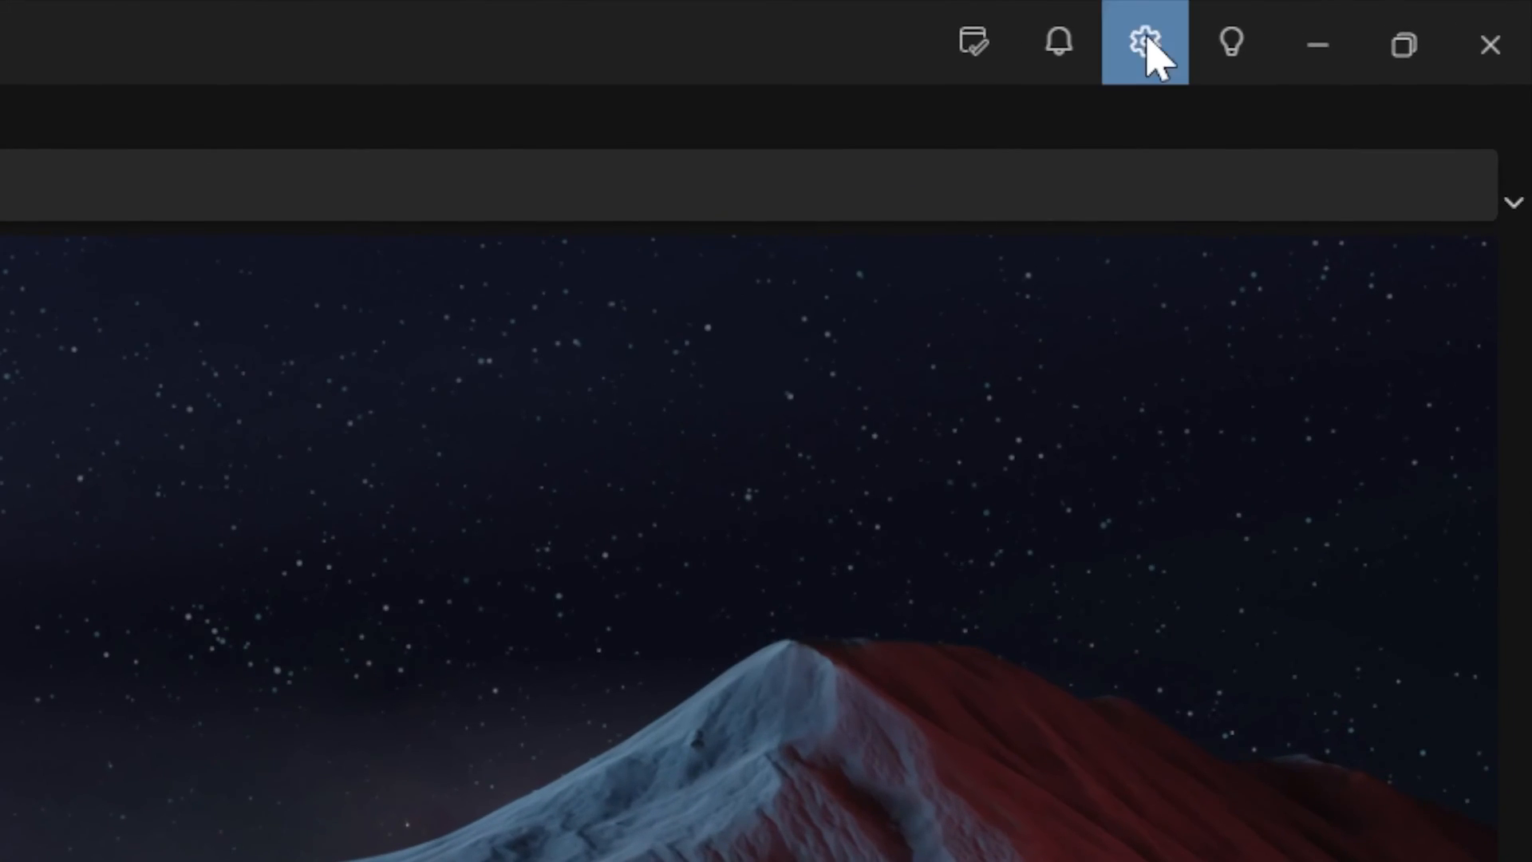
Step: Remove the signed-in Outlook.com account through Settings > Accounts > Email accounts
click(1142, 43)
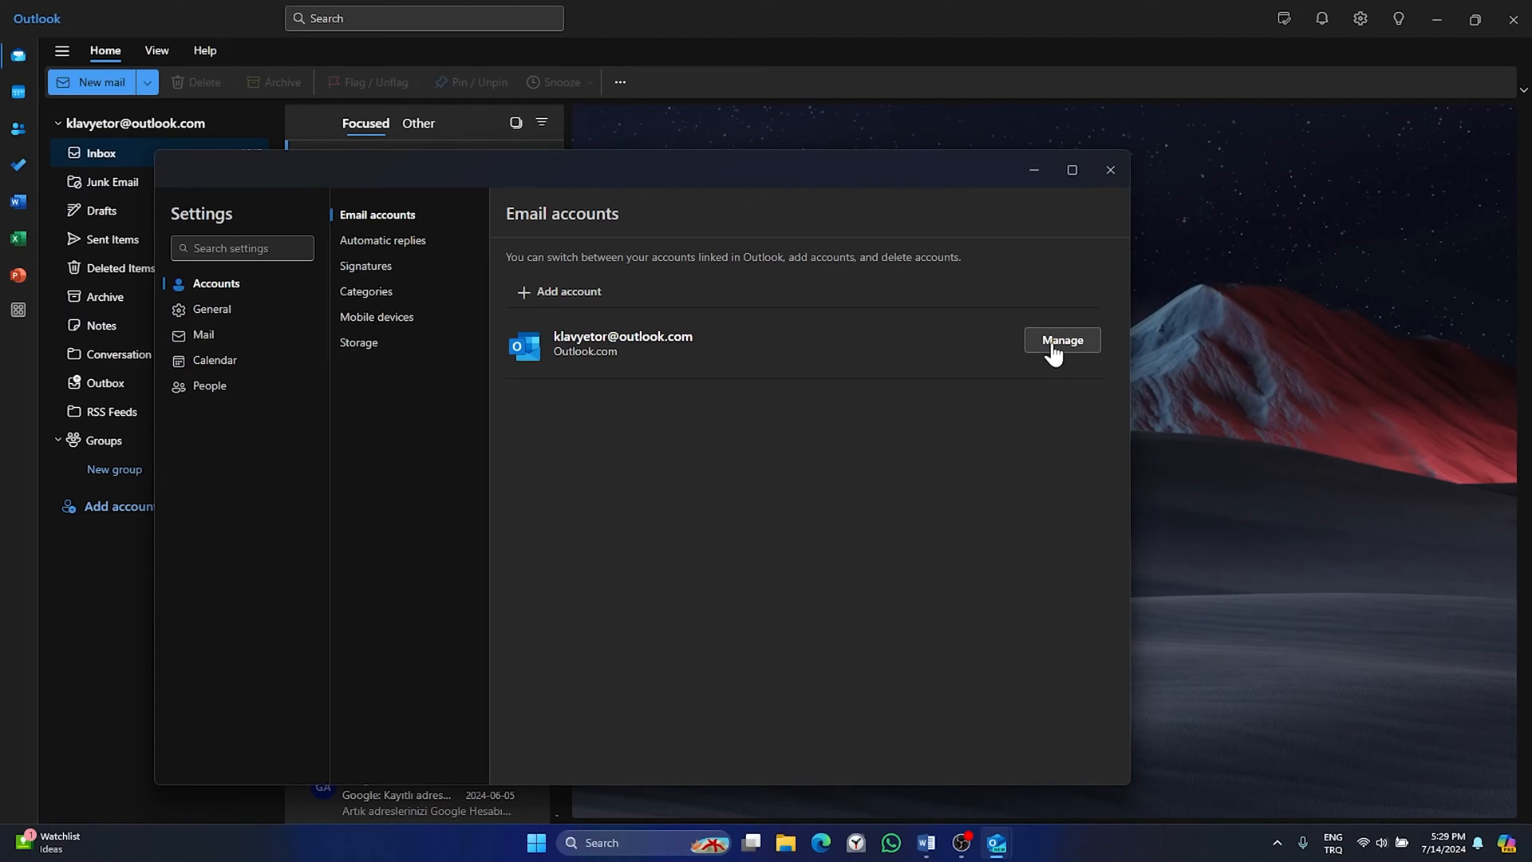
click(1062, 340)
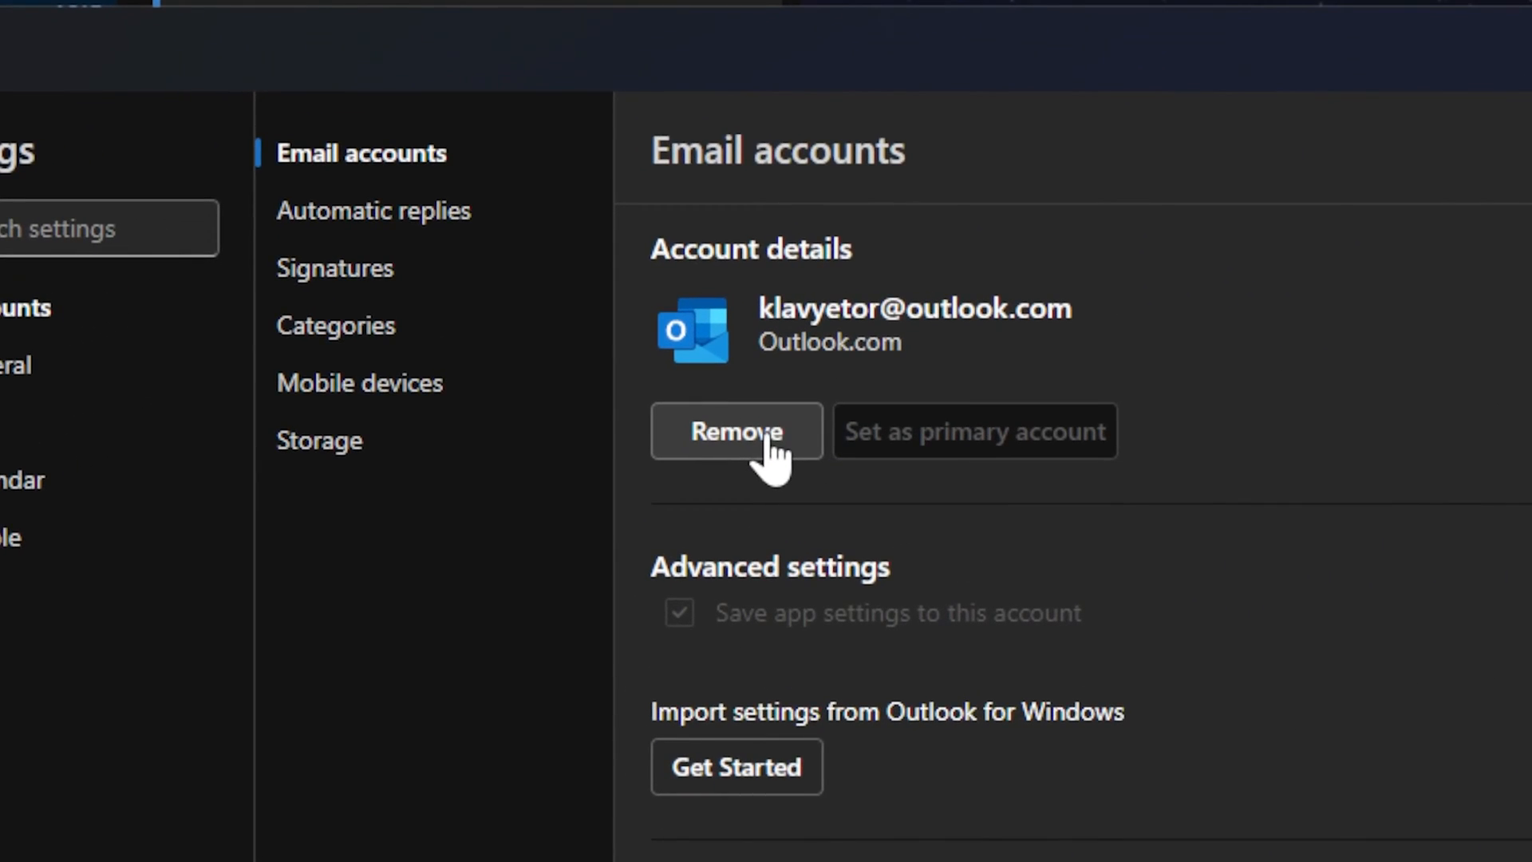
click(737, 431)
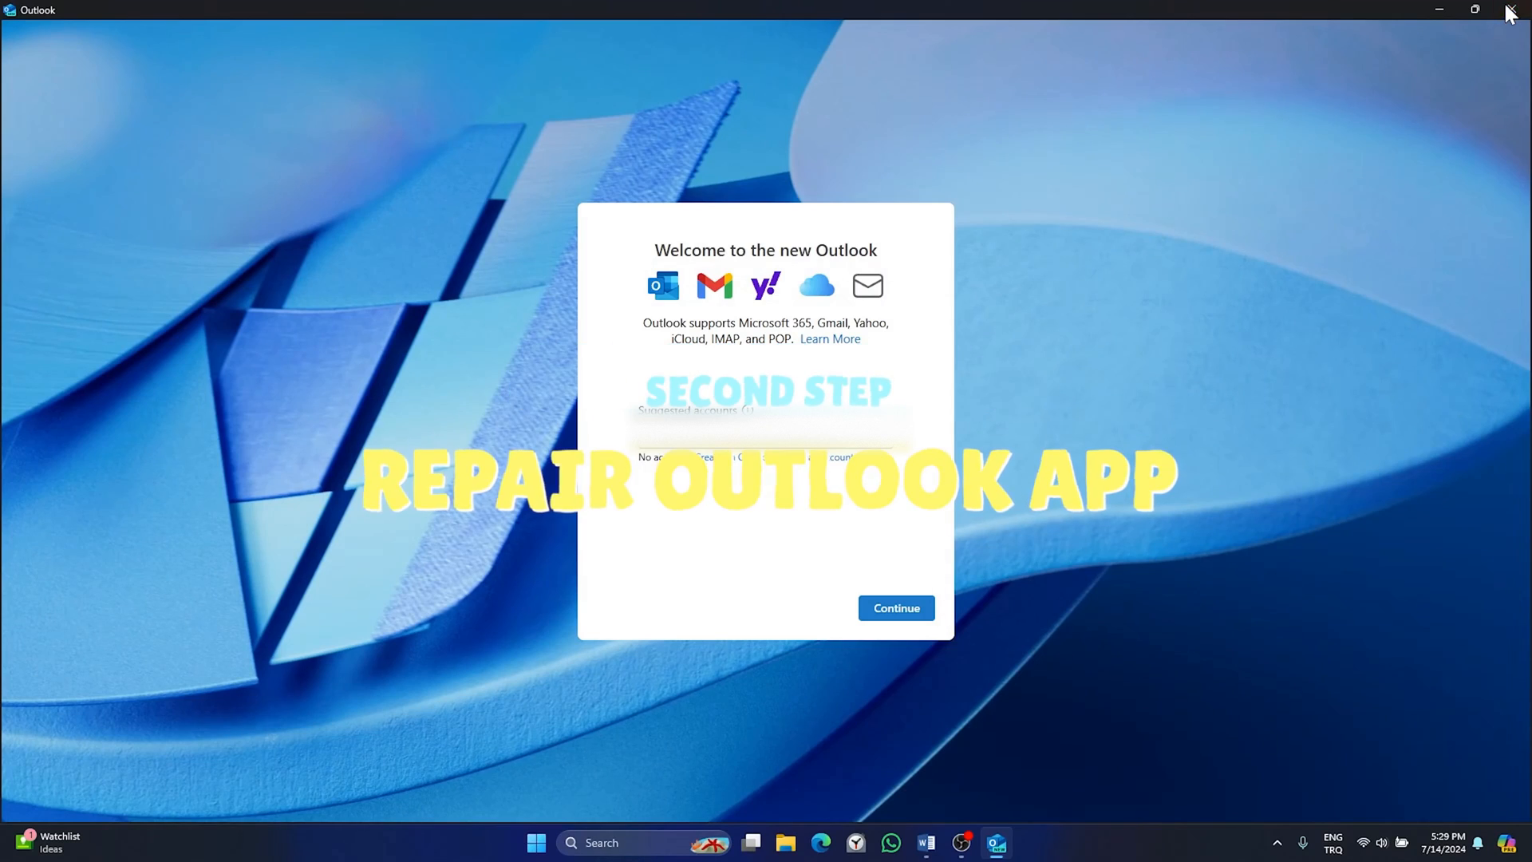
Step: Close Outlook and open Outlook (new)'s App settings from the 'outlook' search result
click(1513, 9)
text(outlook)
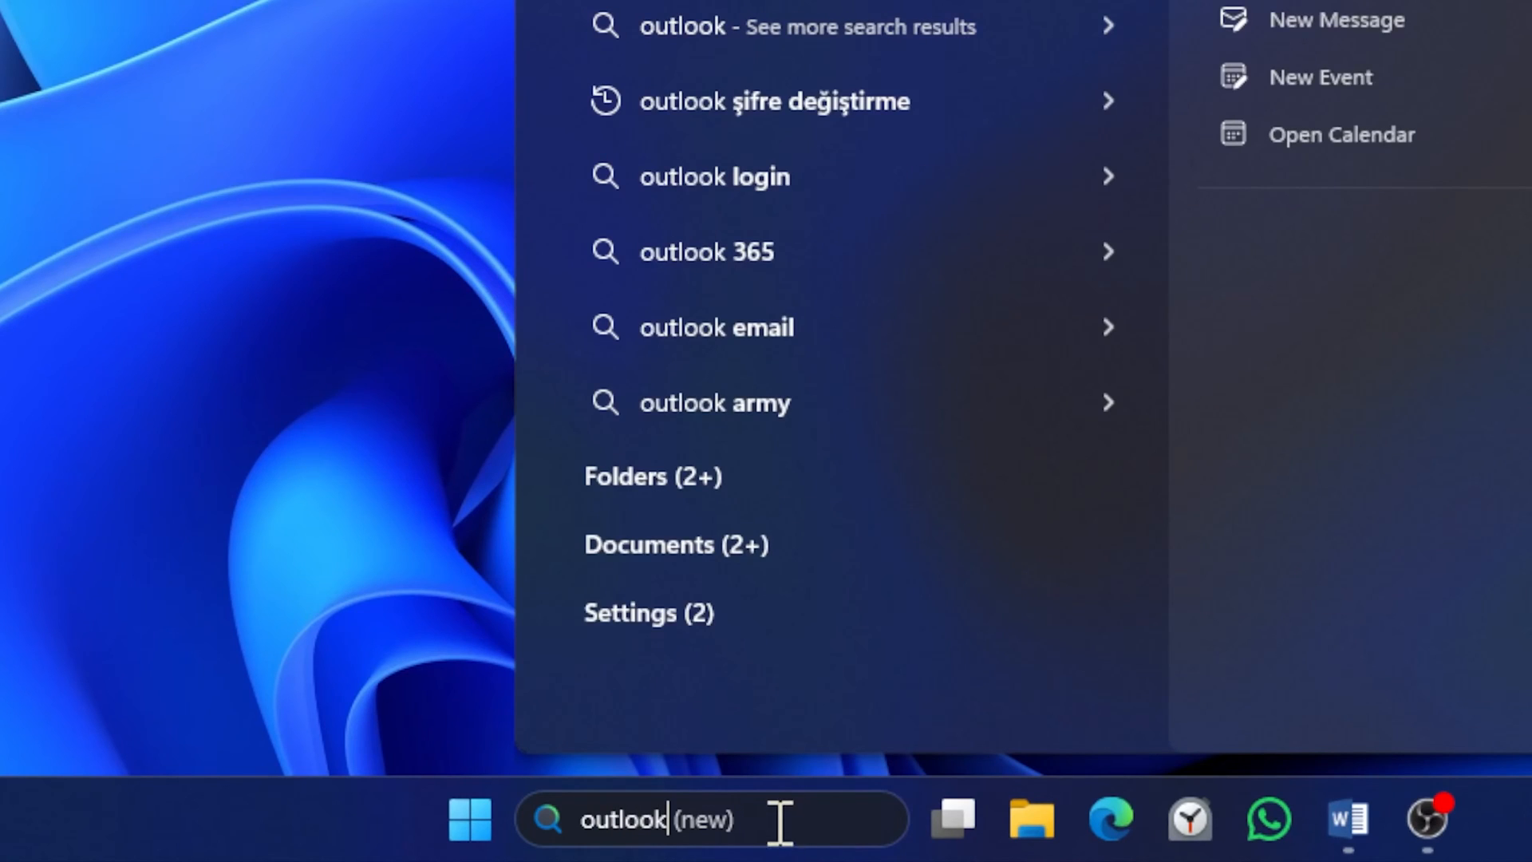
right_click(715, 337)
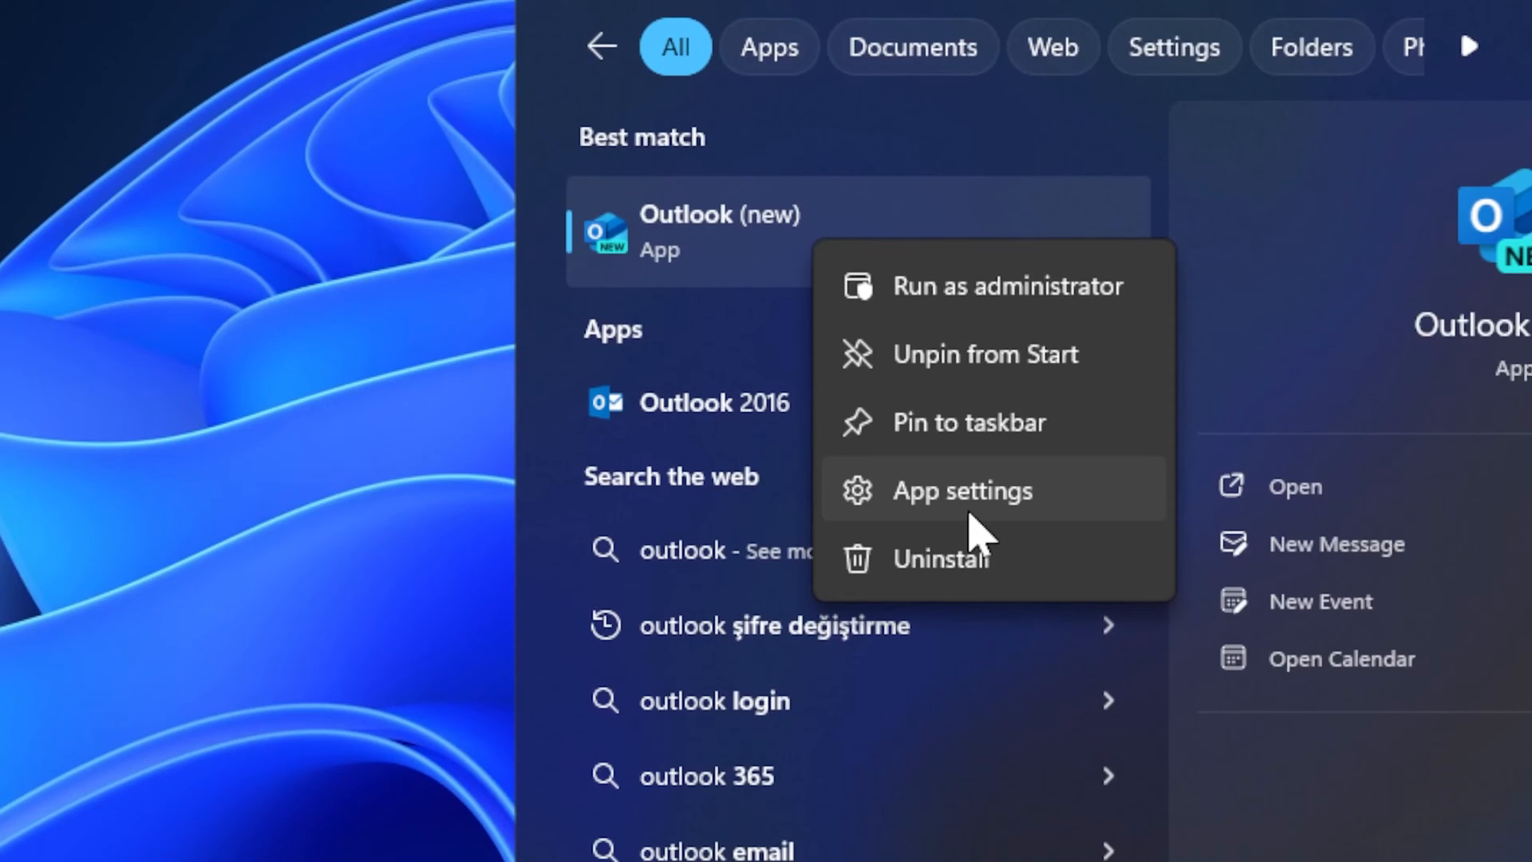
click(962, 491)
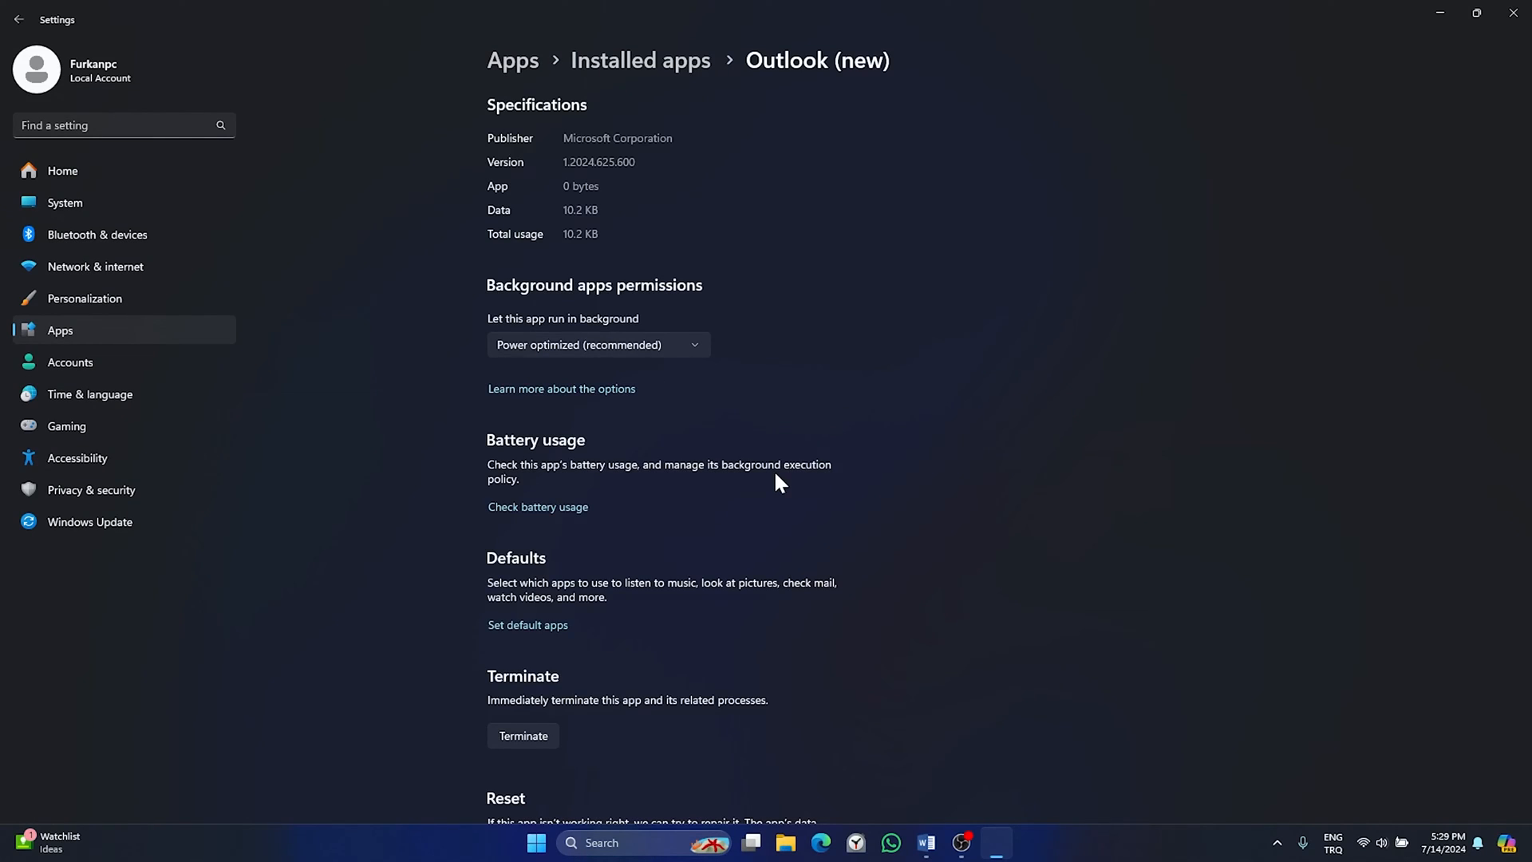
Step: Repair Outlook (new), then reset it and confirm deleting its data
scroll(down, 3)
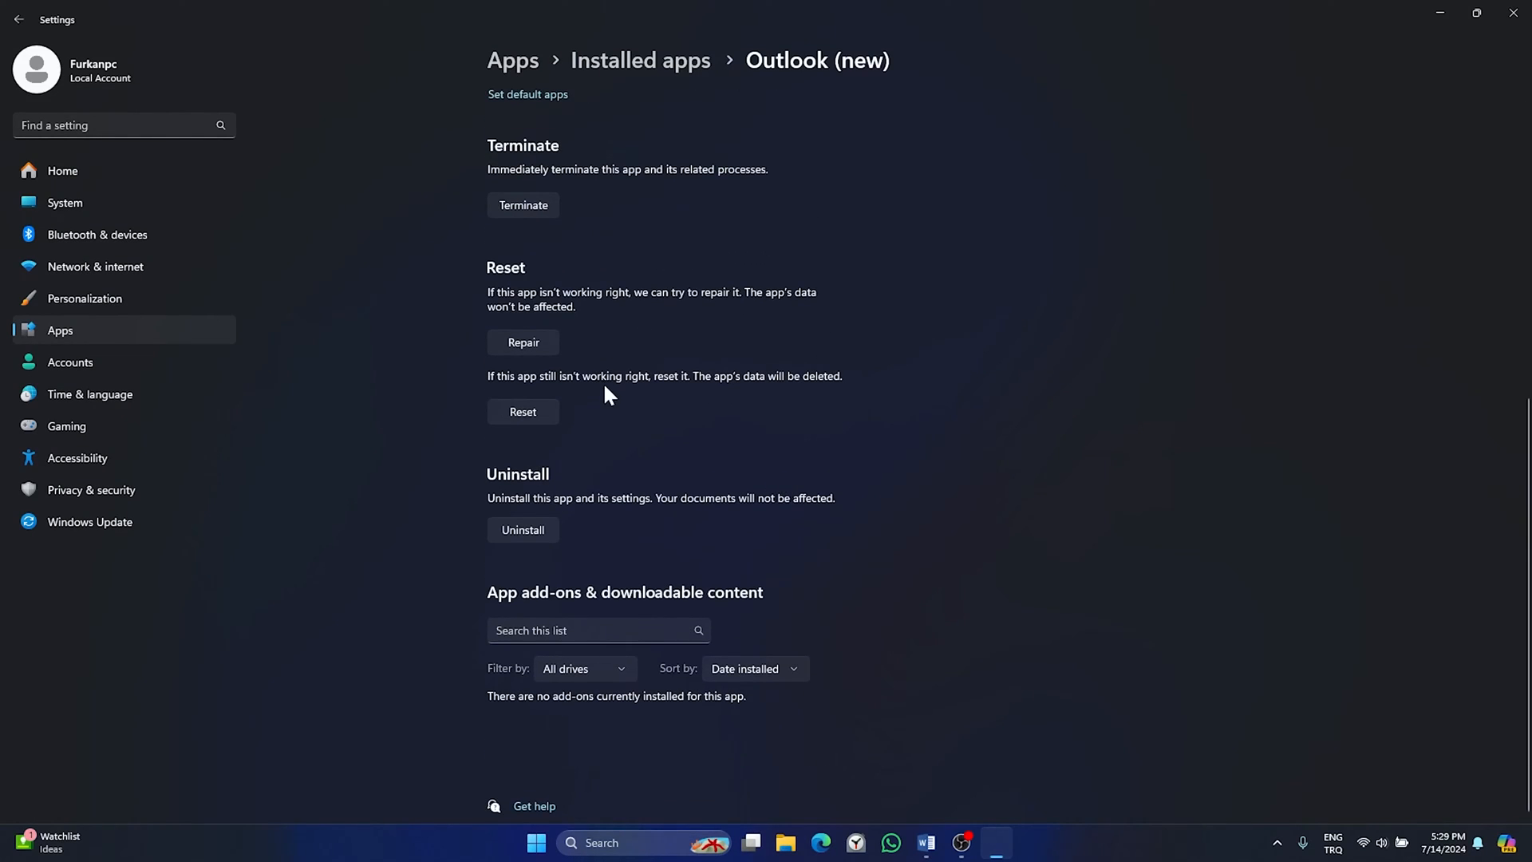
click(523, 342)
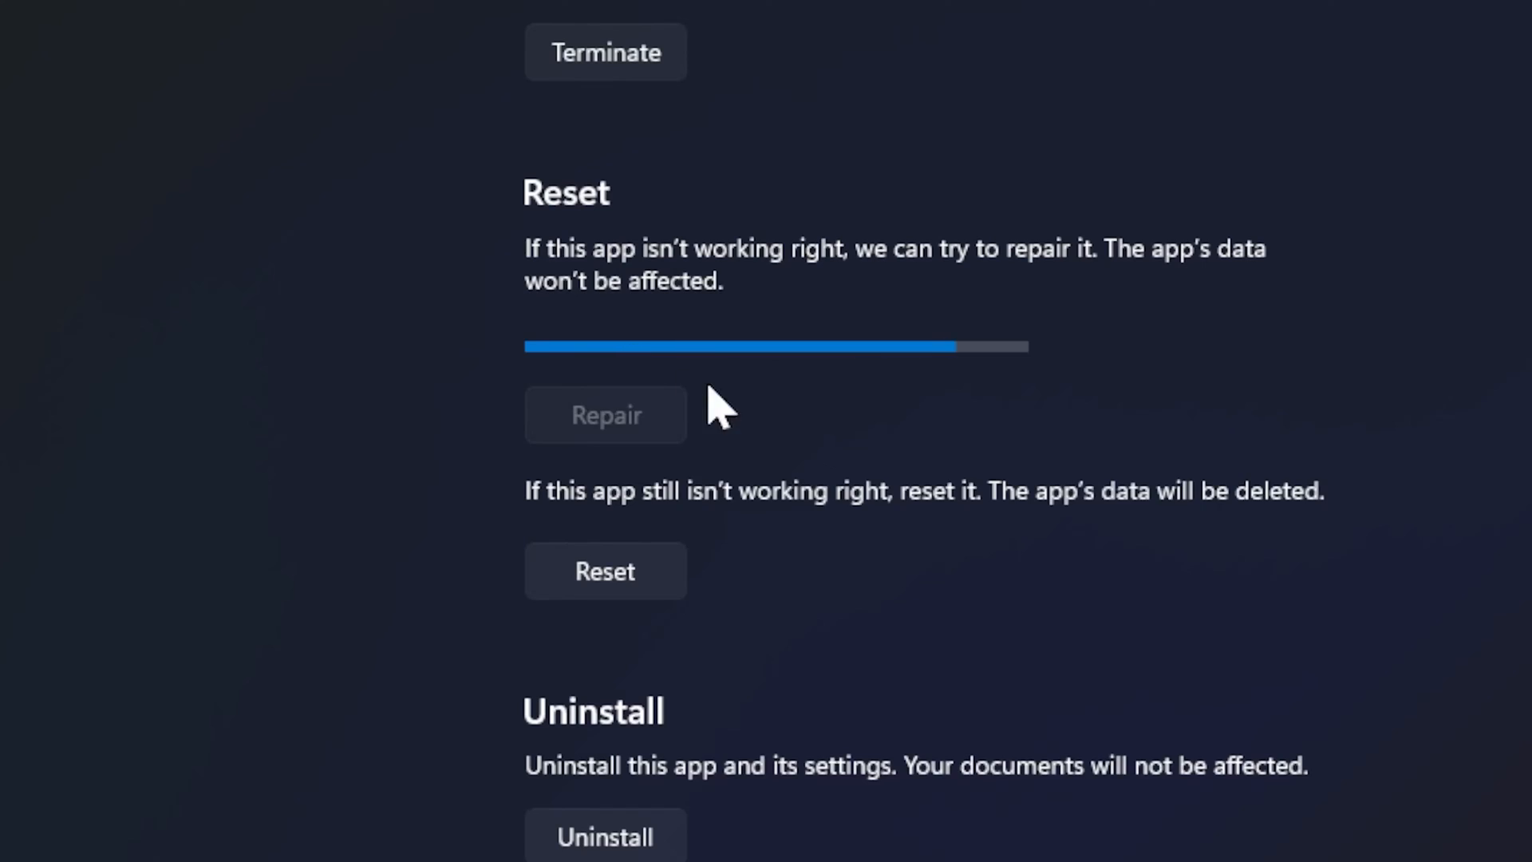
click(605, 571)
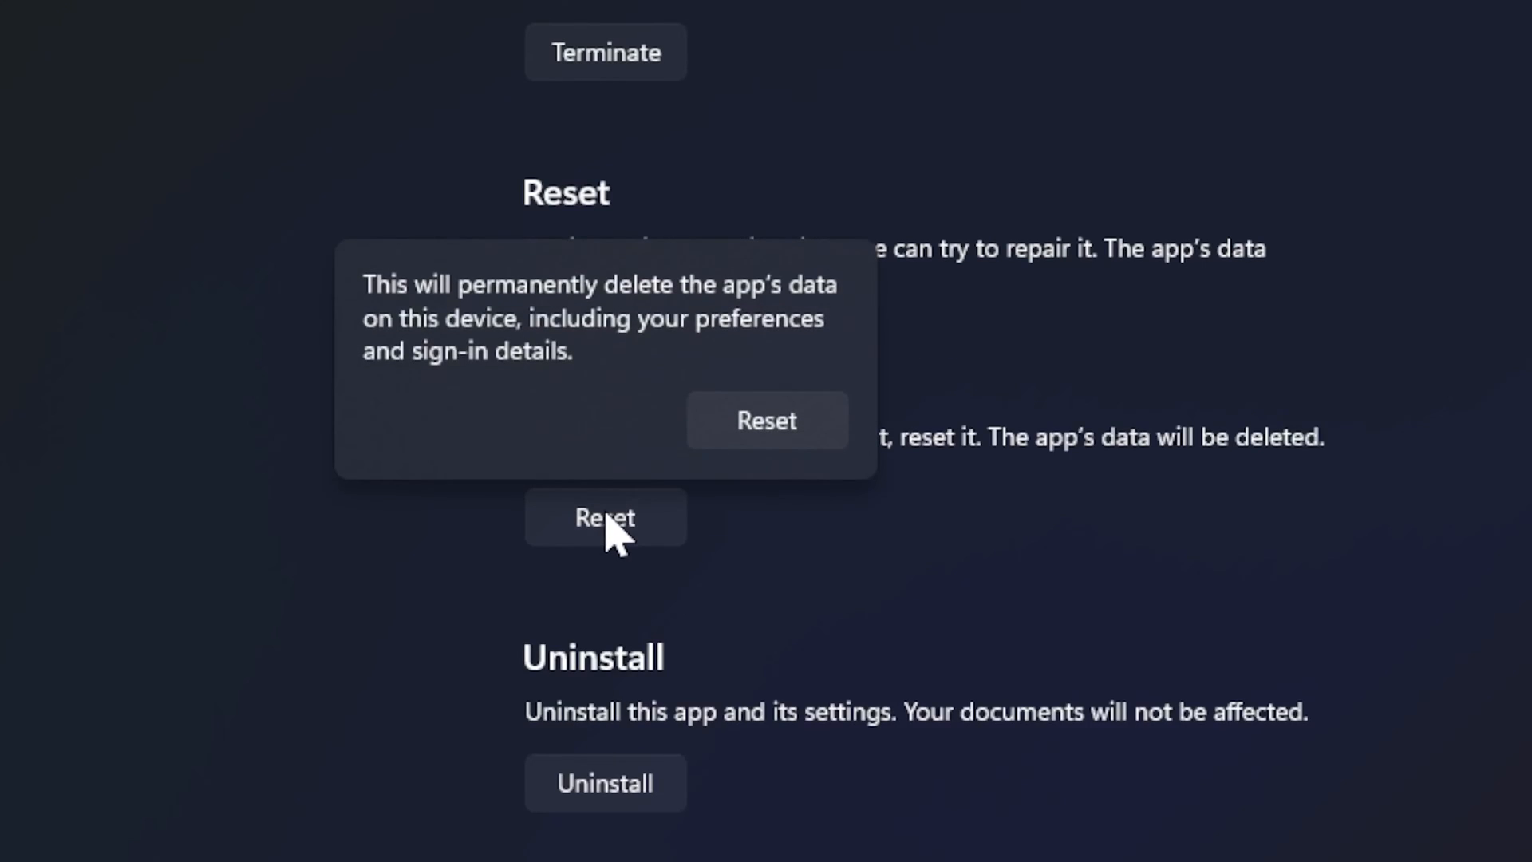
click(767, 419)
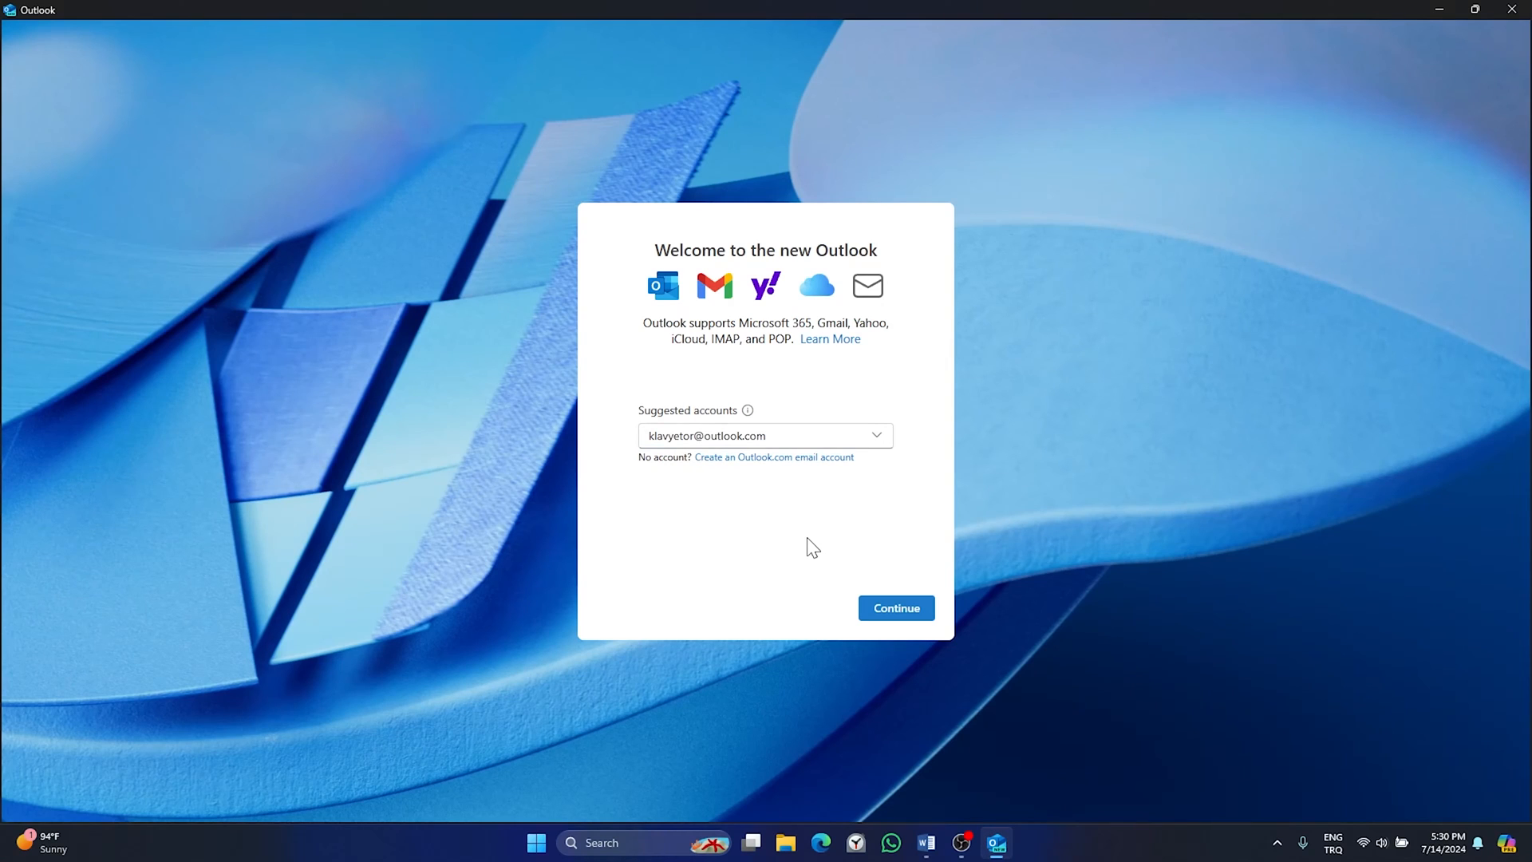
mouse_move(903, 617)
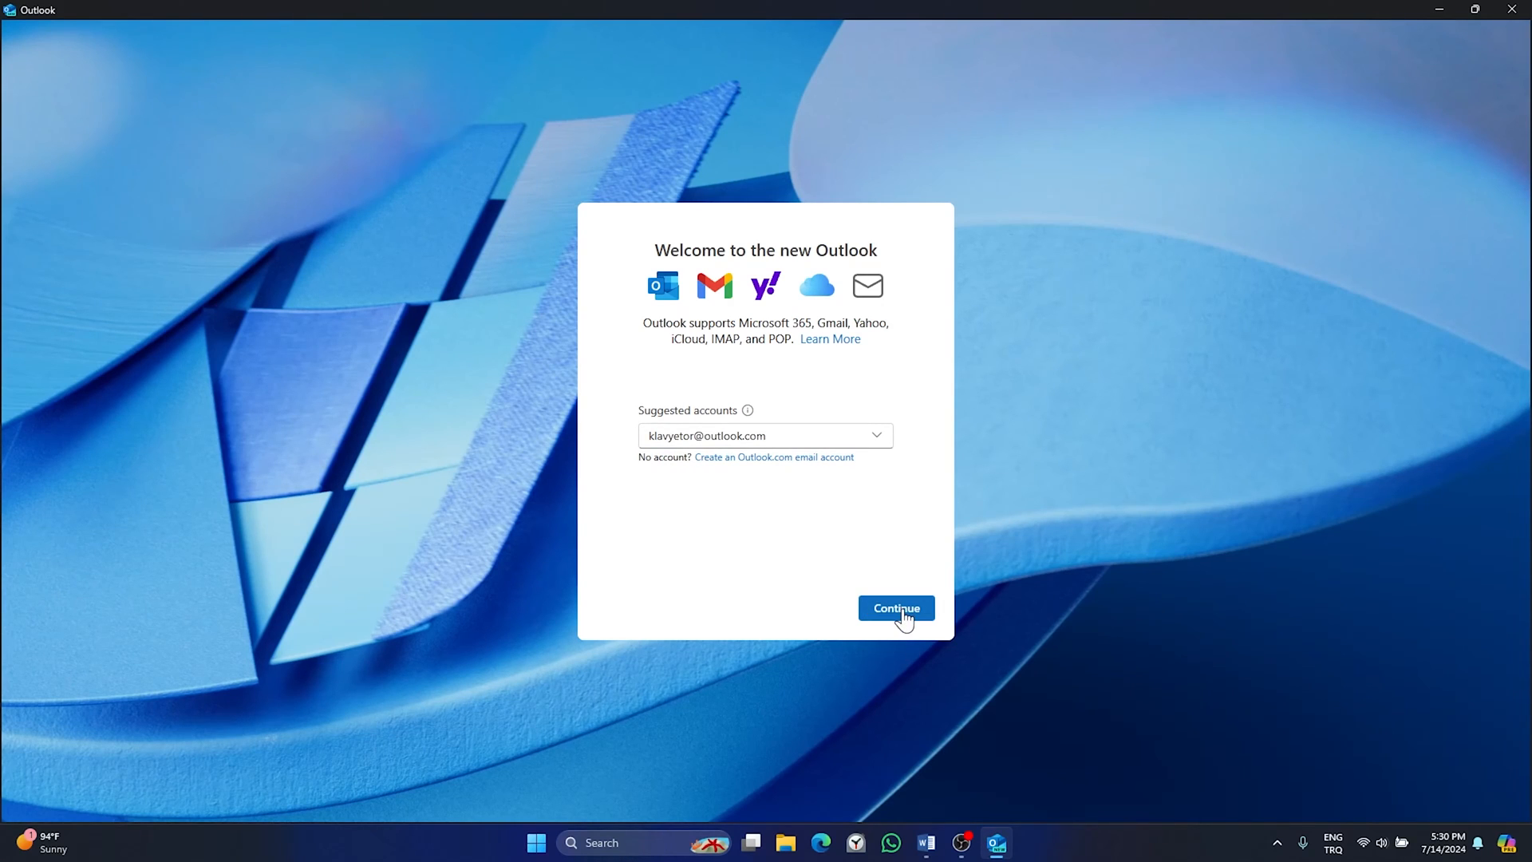
Step: Continue with the suggested account, then close Outlook once the inbox loads
click(896, 608)
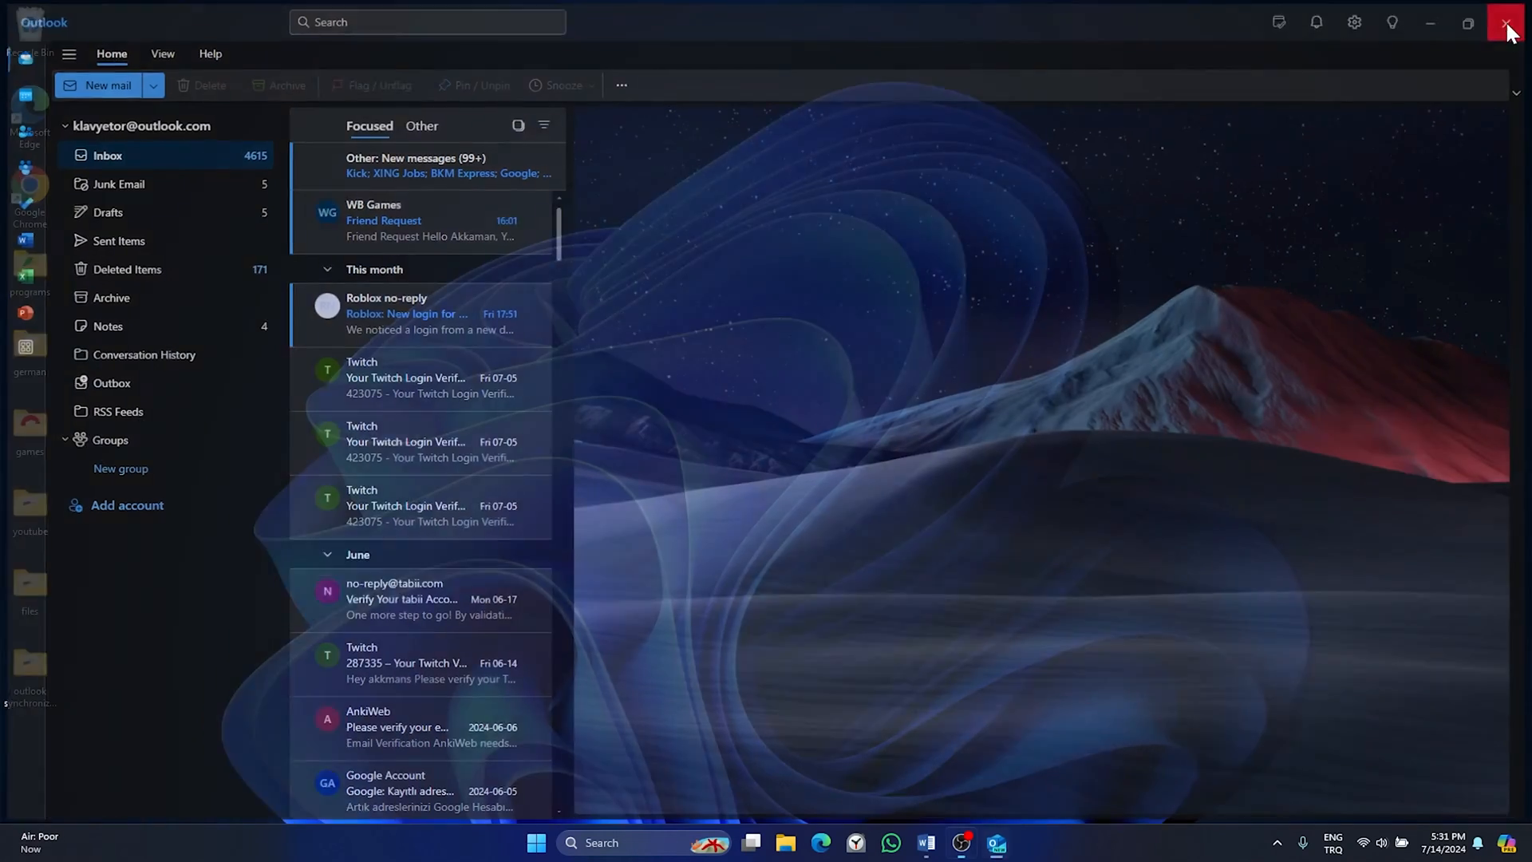
click(1504, 22)
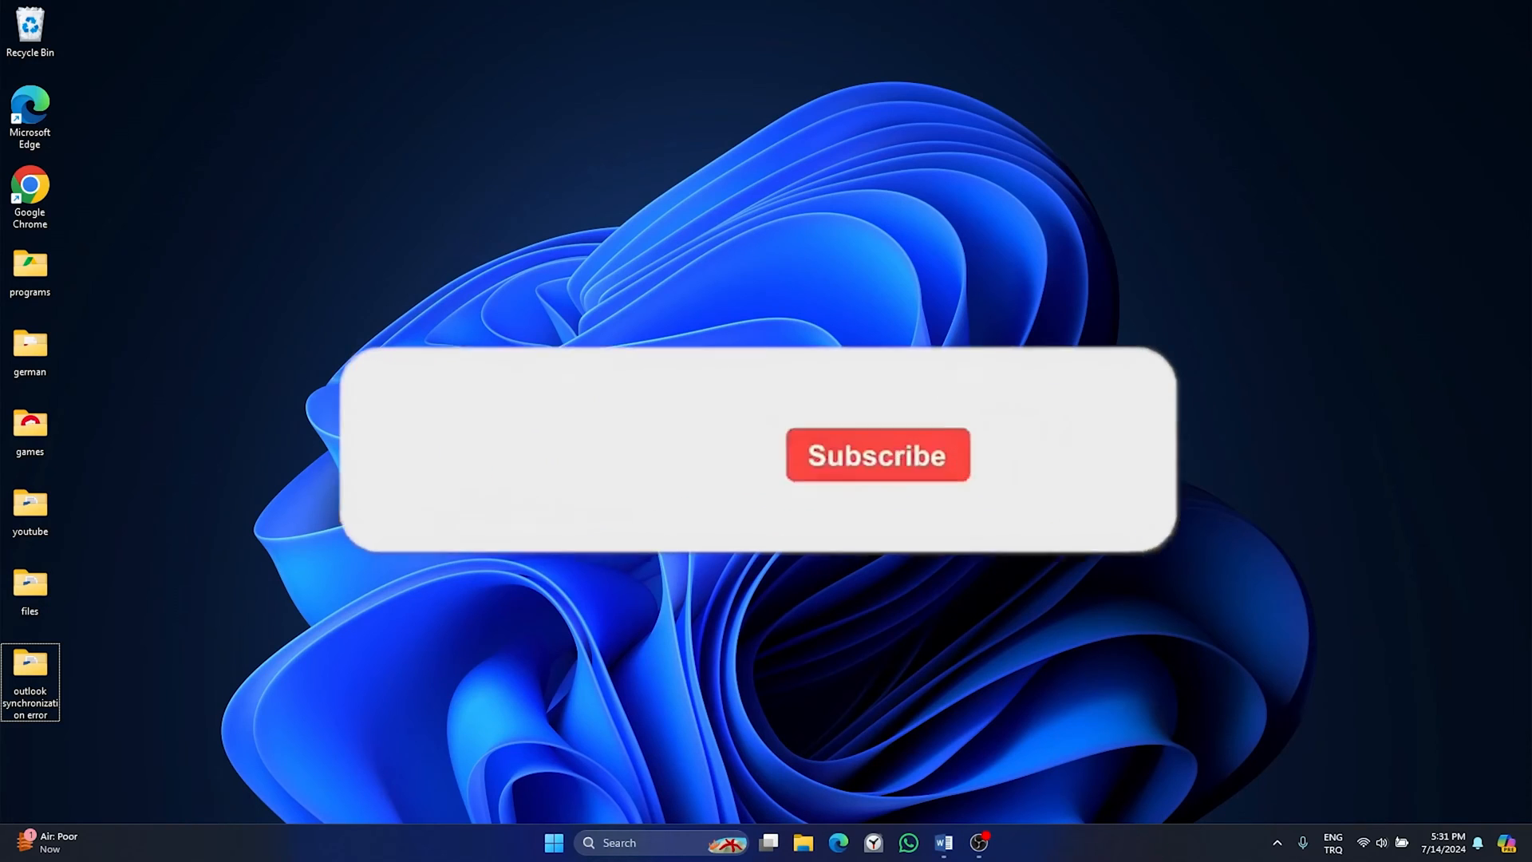
click(877, 455)
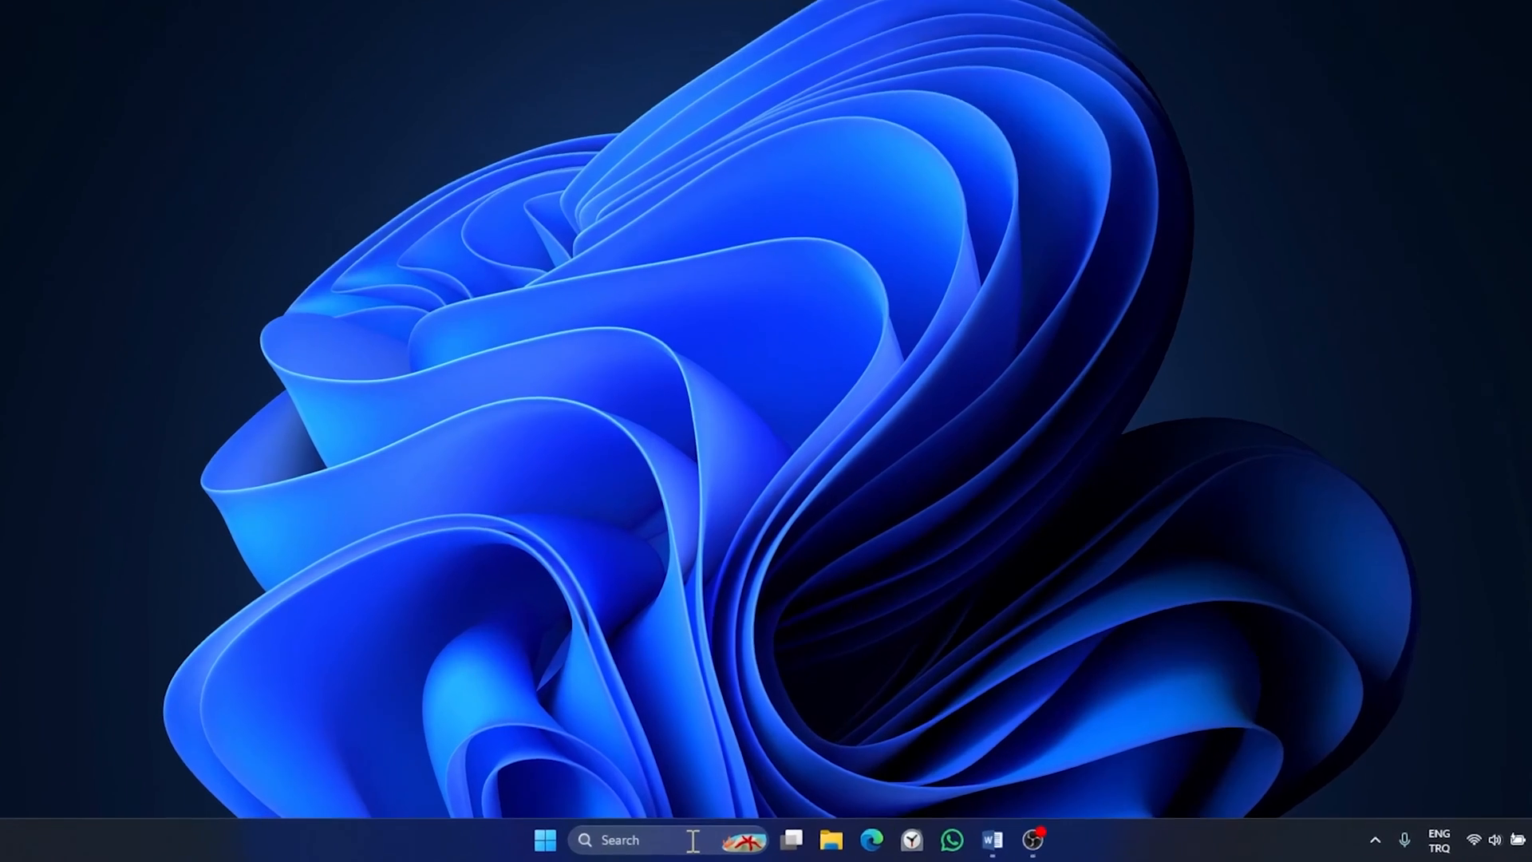
text(spotify)
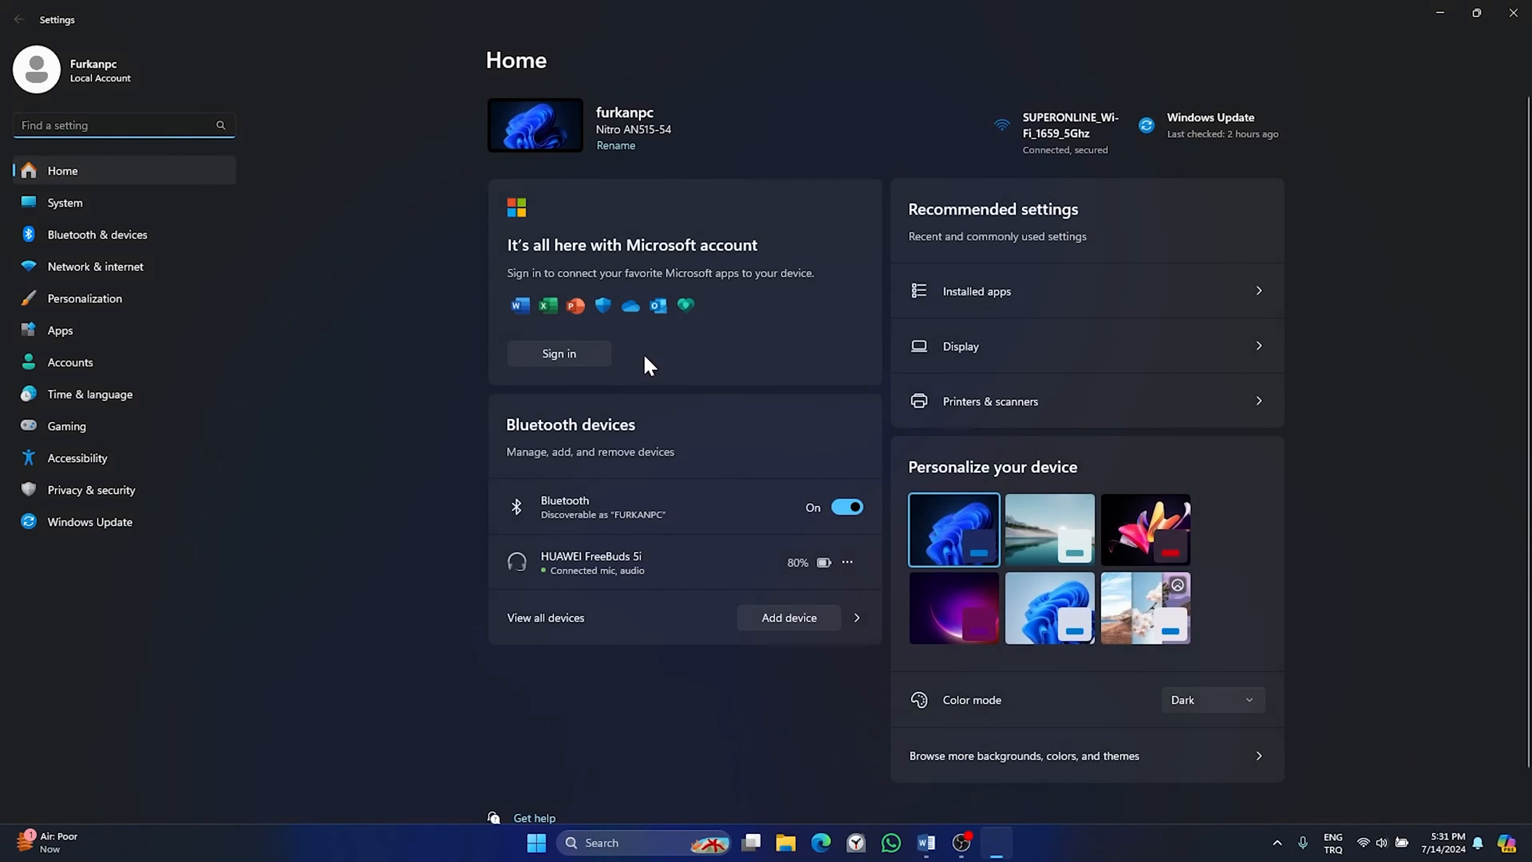
Step: Uninstall Outlook (new) from Apps > Installed apps after searching 'outlook'
click(60, 331)
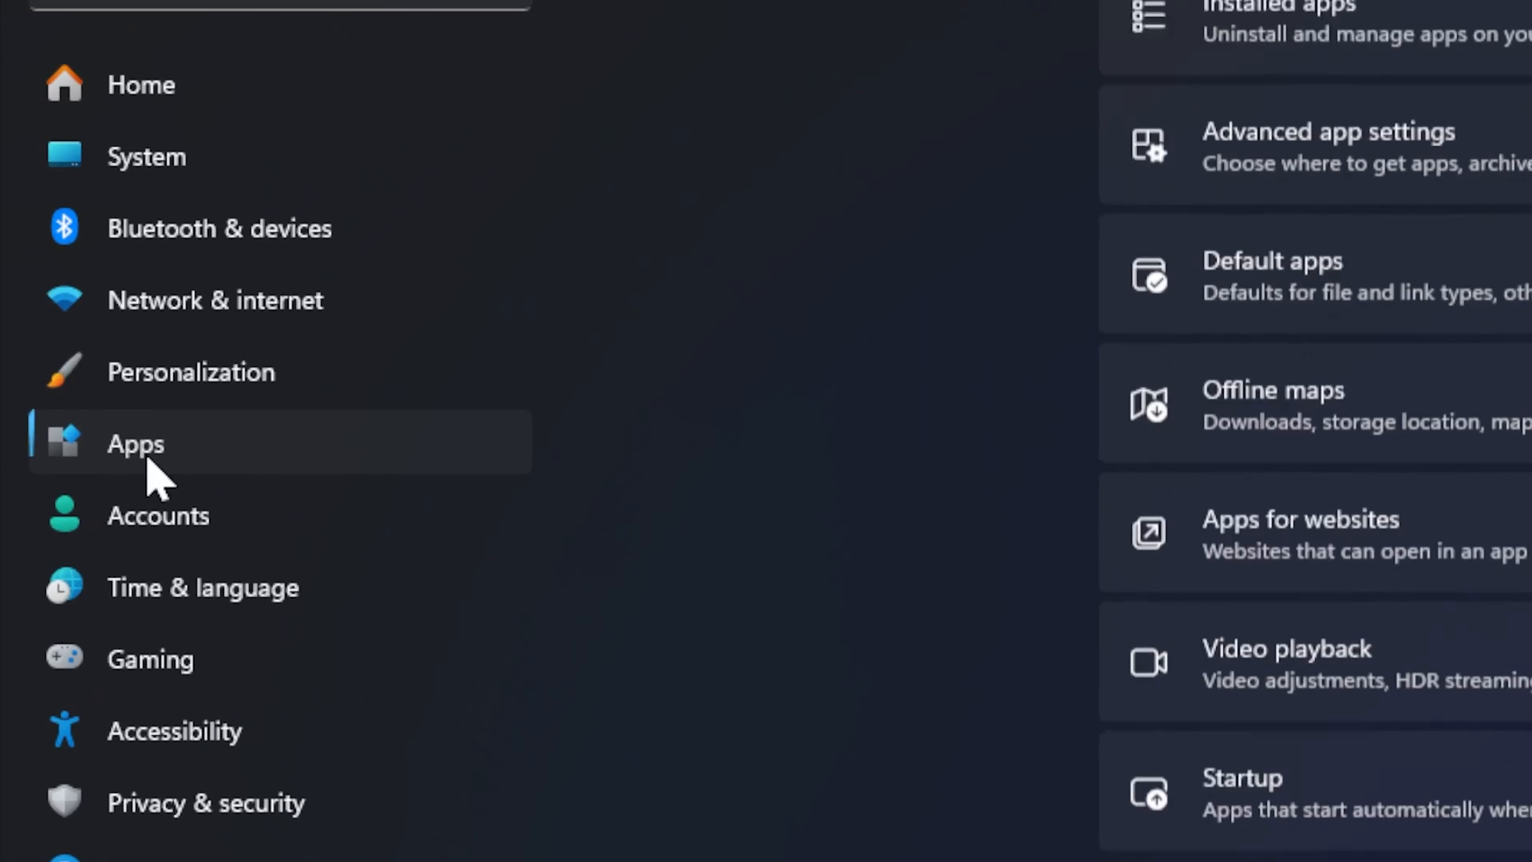
scroll(down, 3)
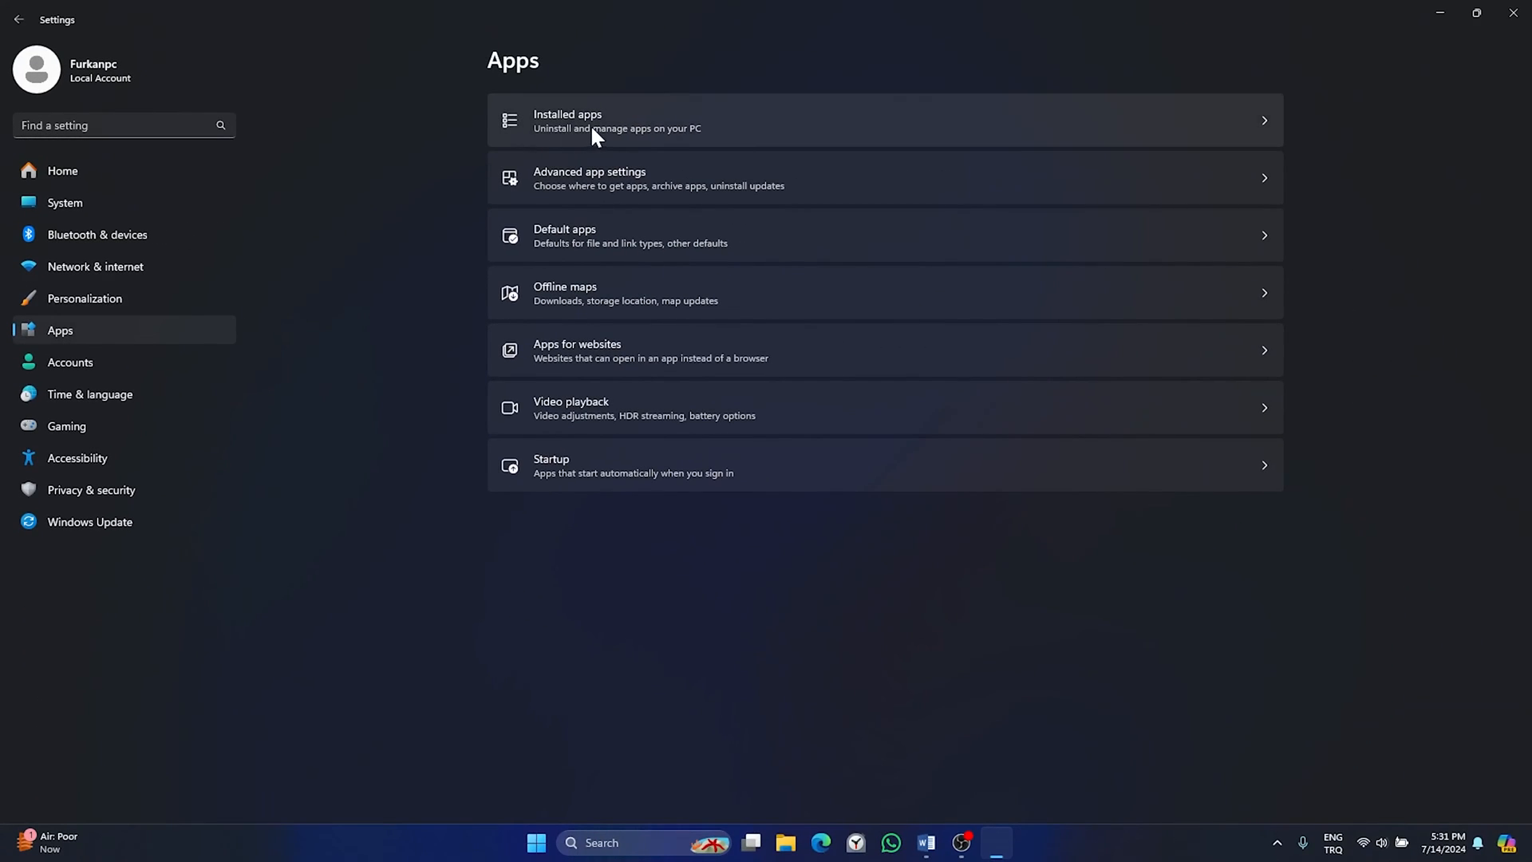
click(589, 120)
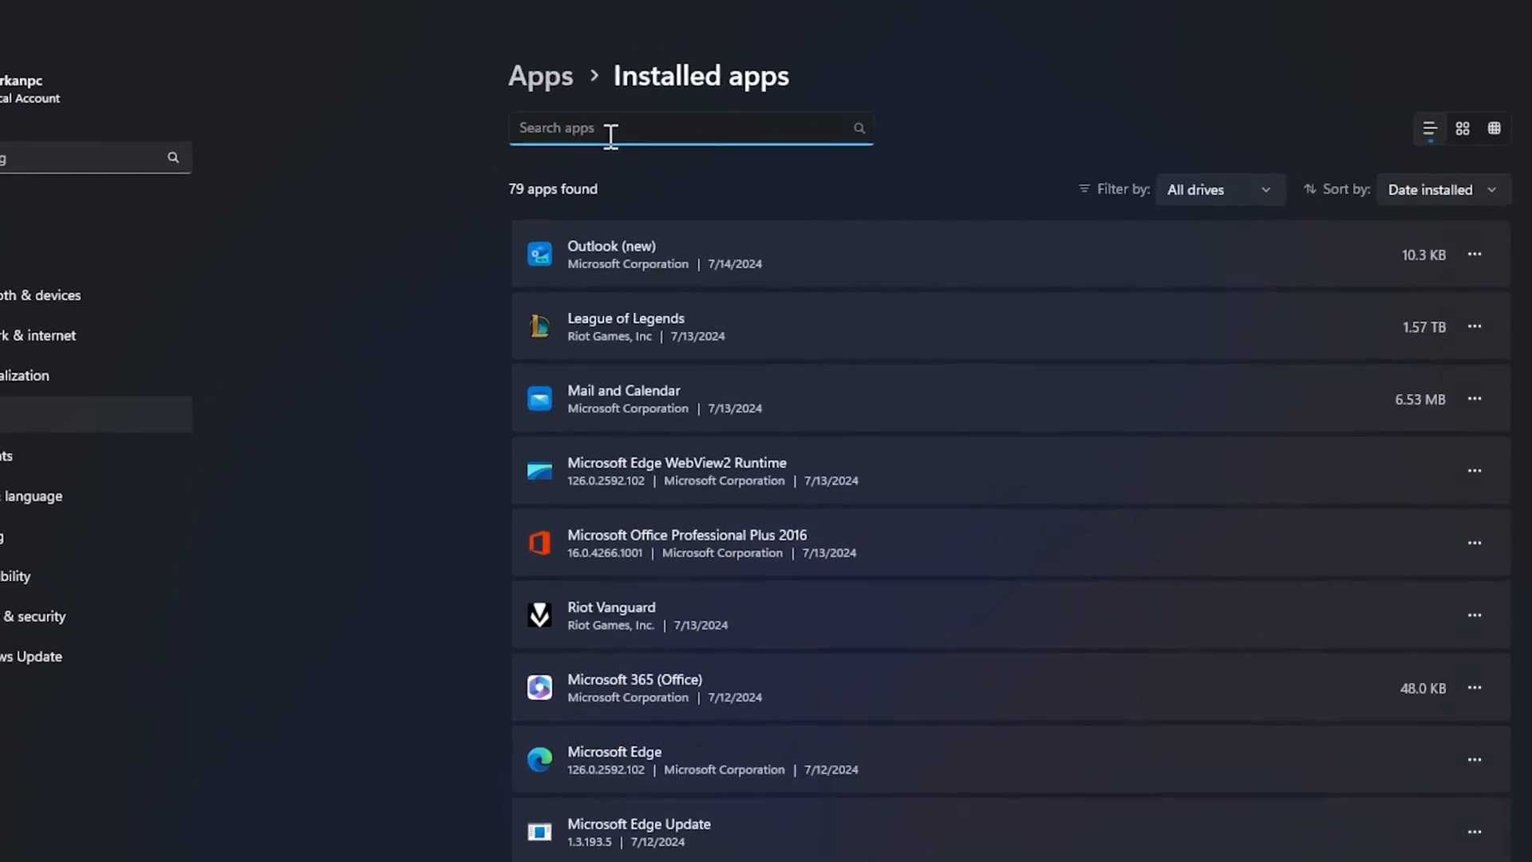
text(outlook)
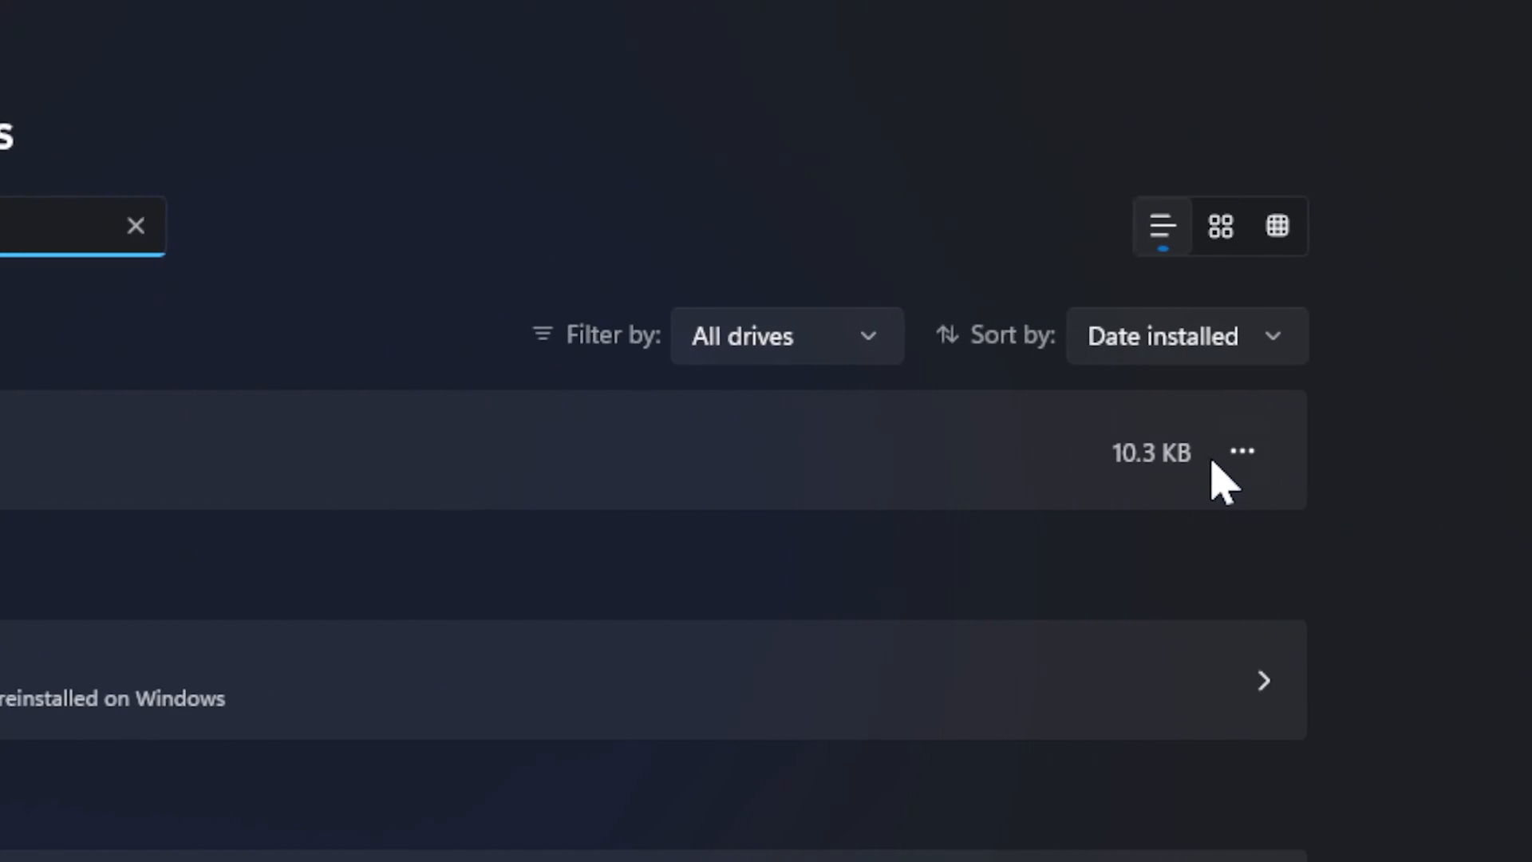
click(1242, 452)
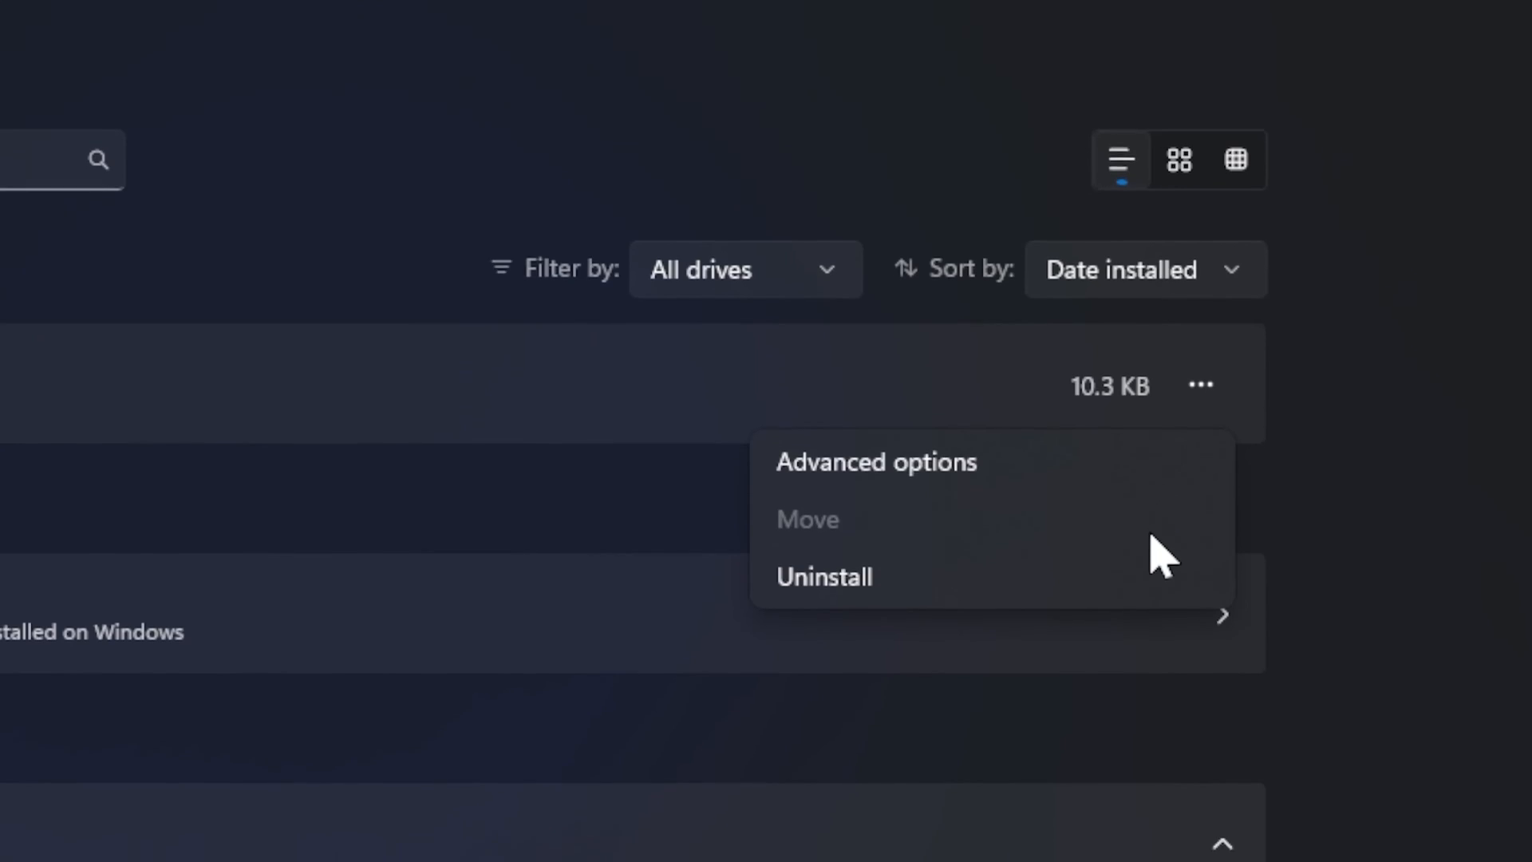
click(823, 576)
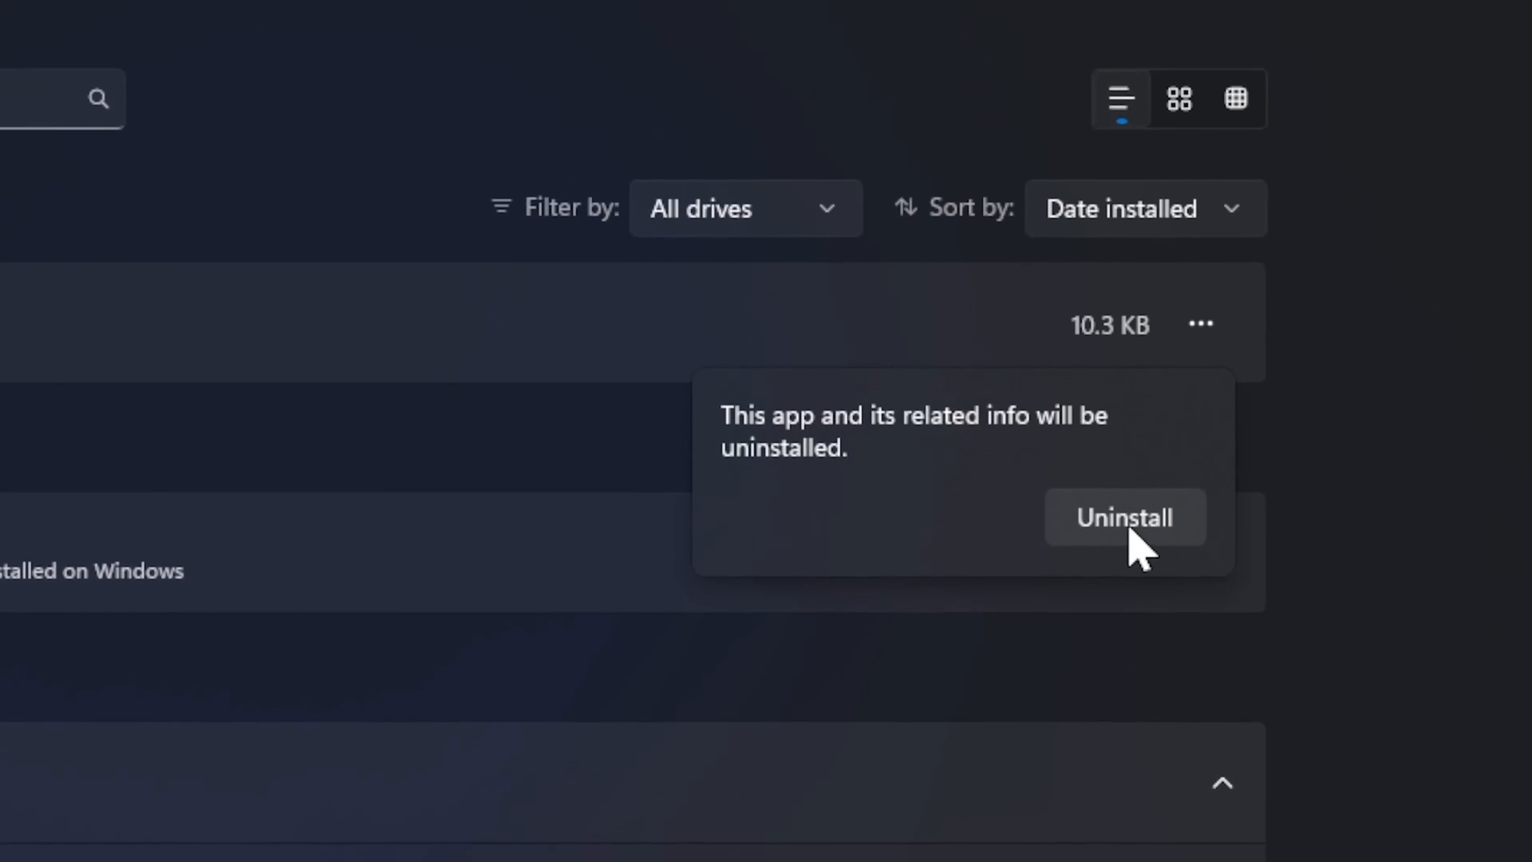
click(1125, 517)
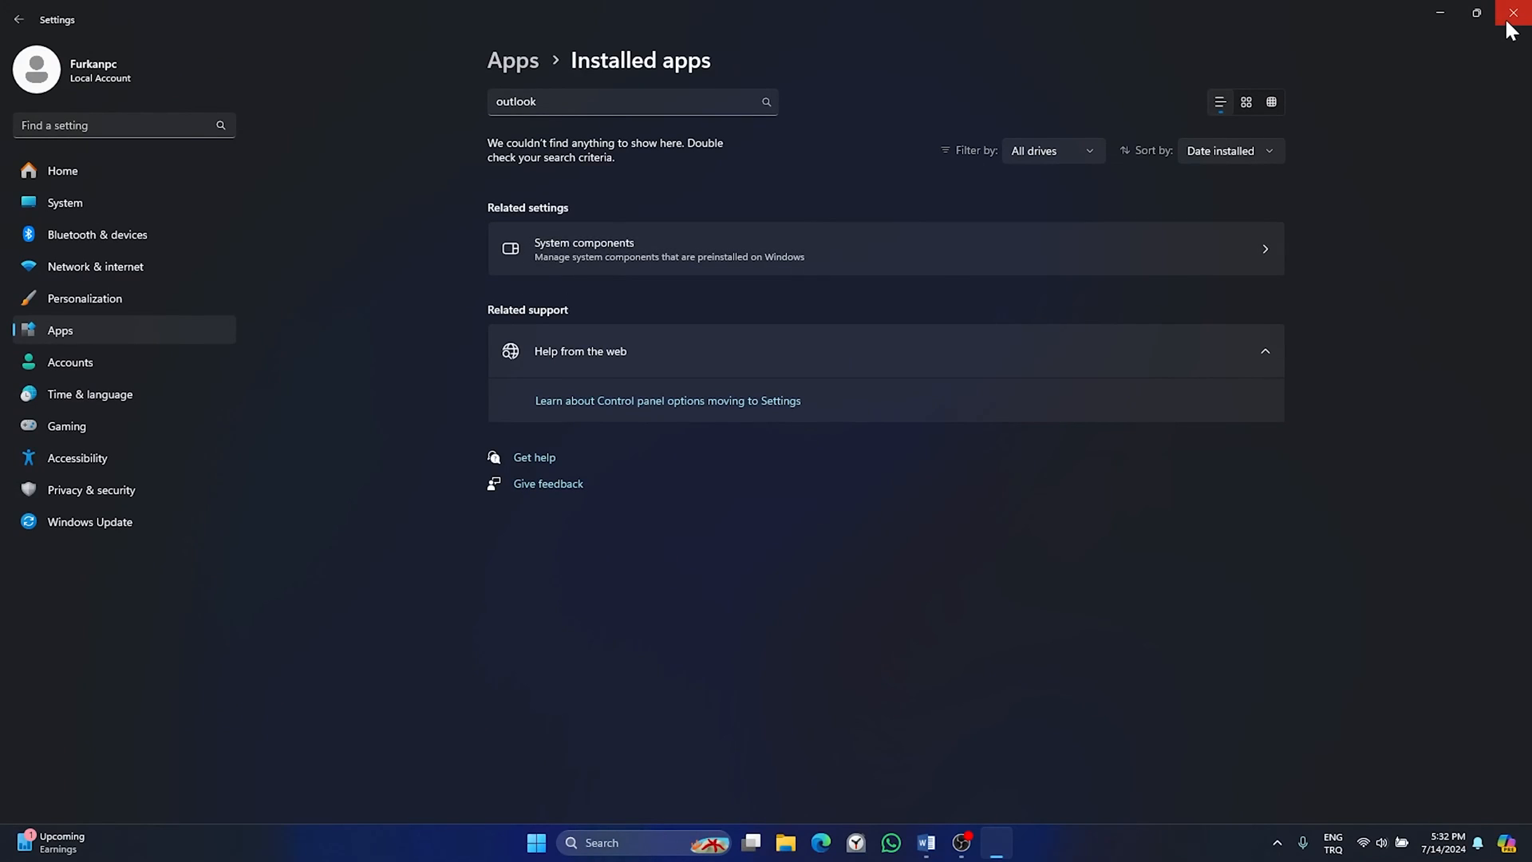
Step: Close Settings and launch Microsoft Store by searching 'store'
click(1514, 13)
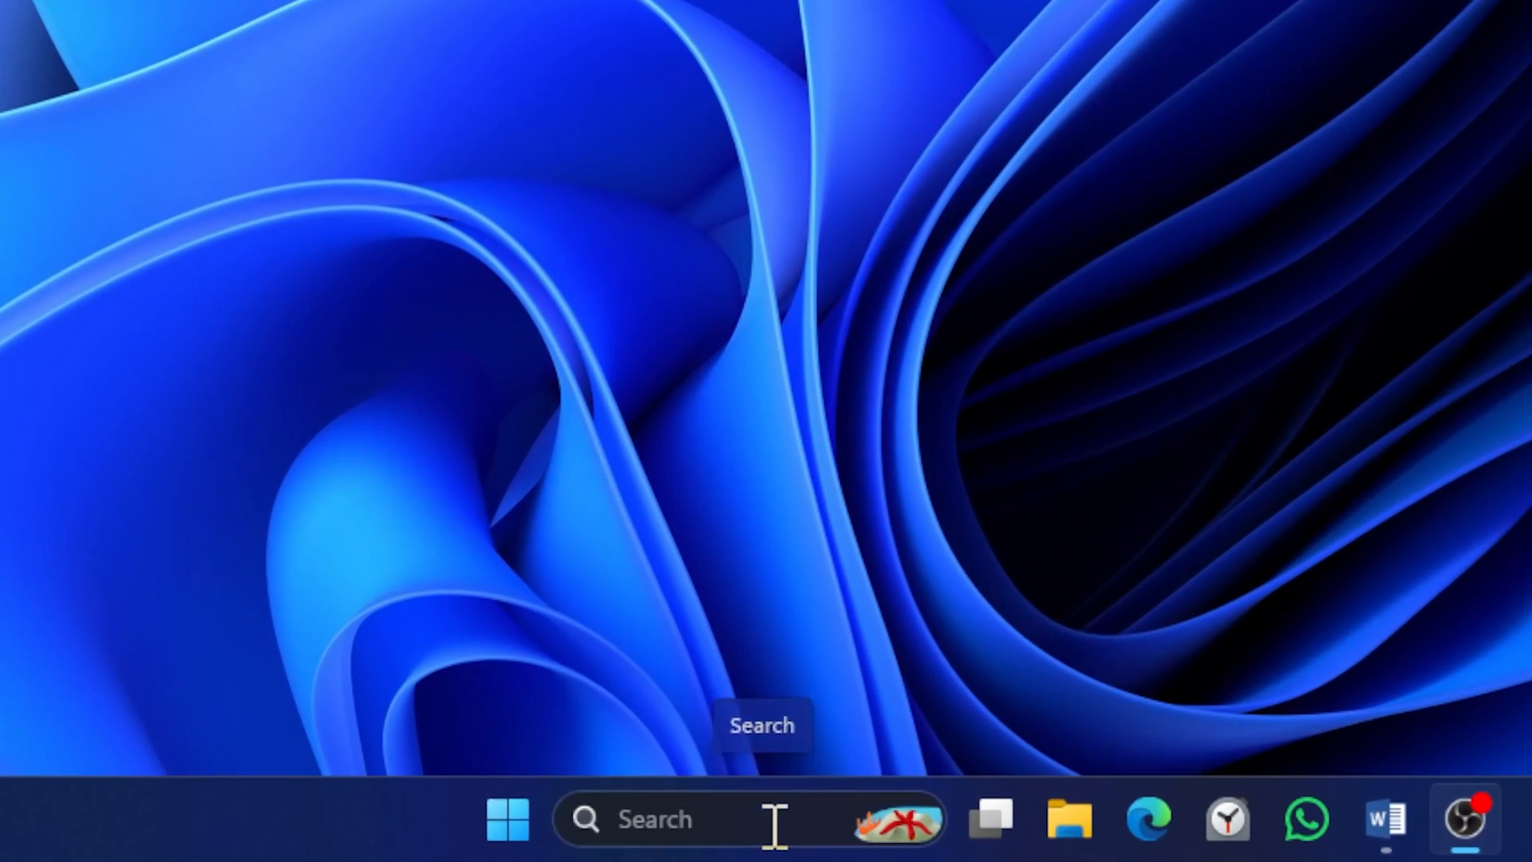
text(store)
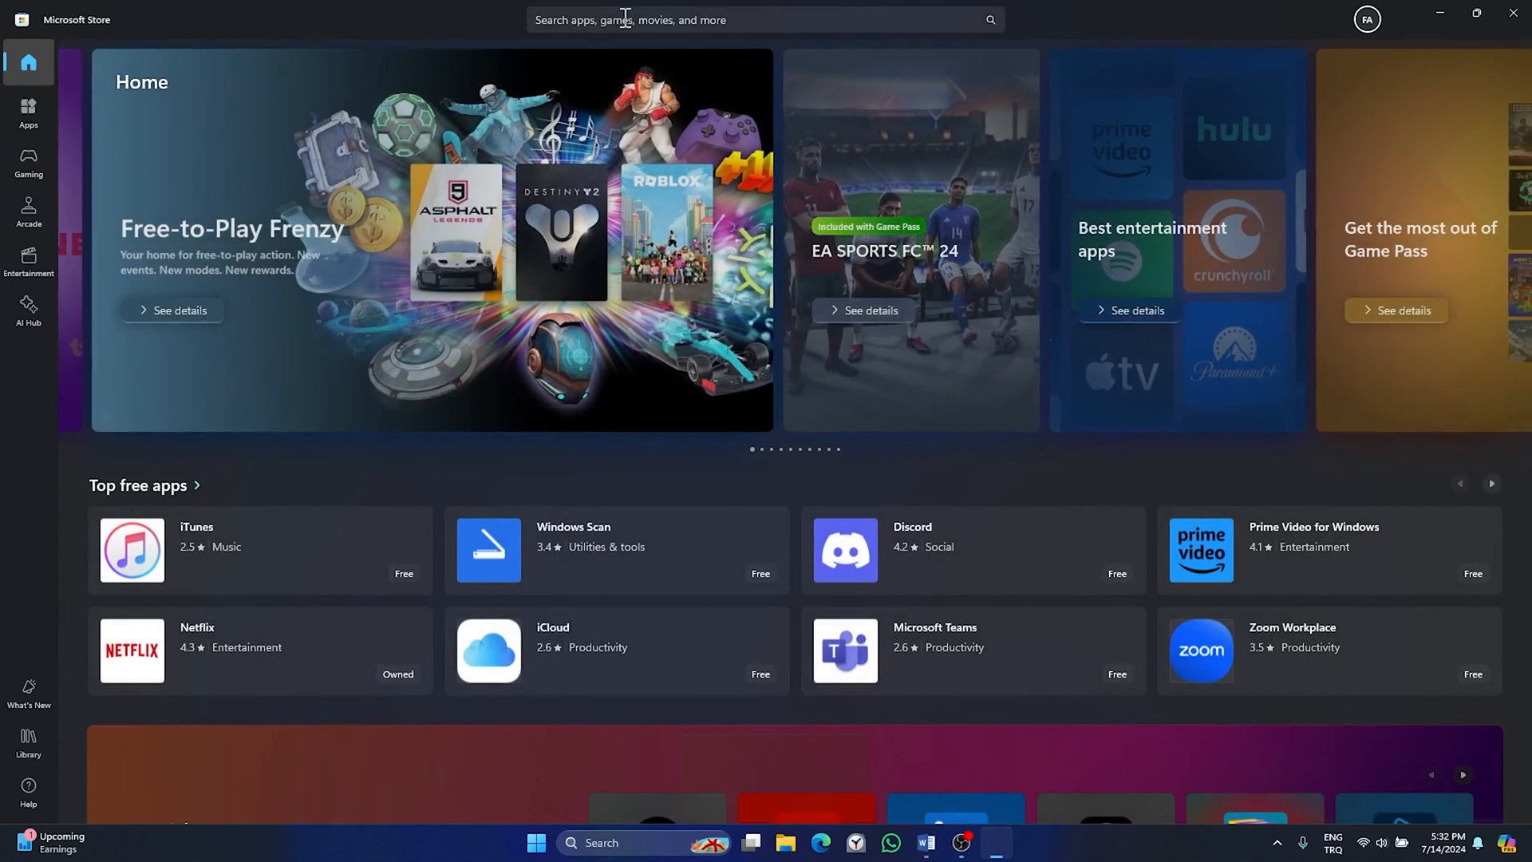
Step: Search the Store for 'outlook', install Outlook for Windows, and open it
text(outlook)
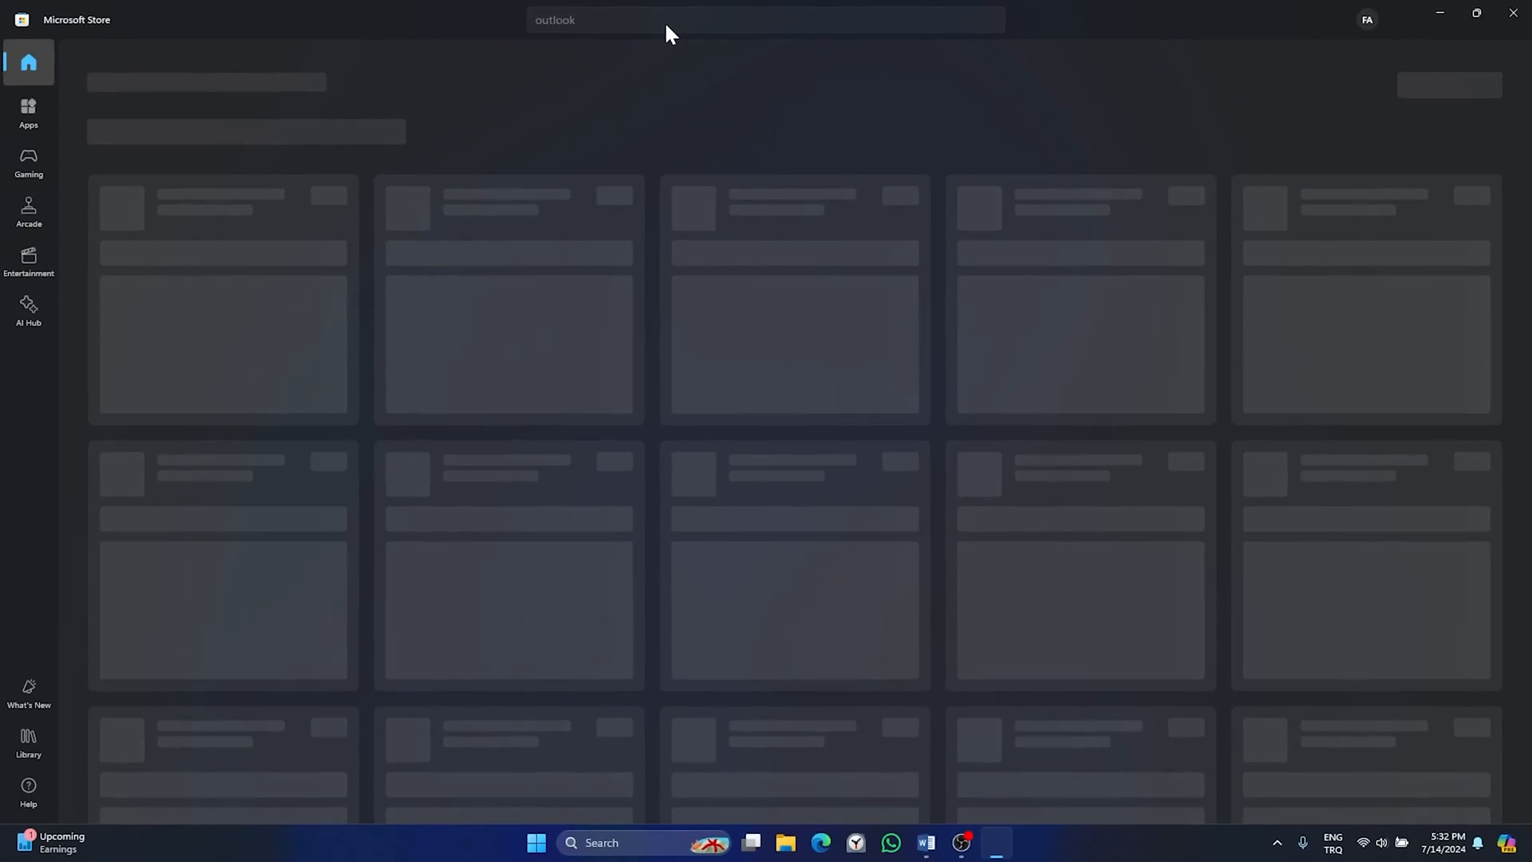
key(Enter)
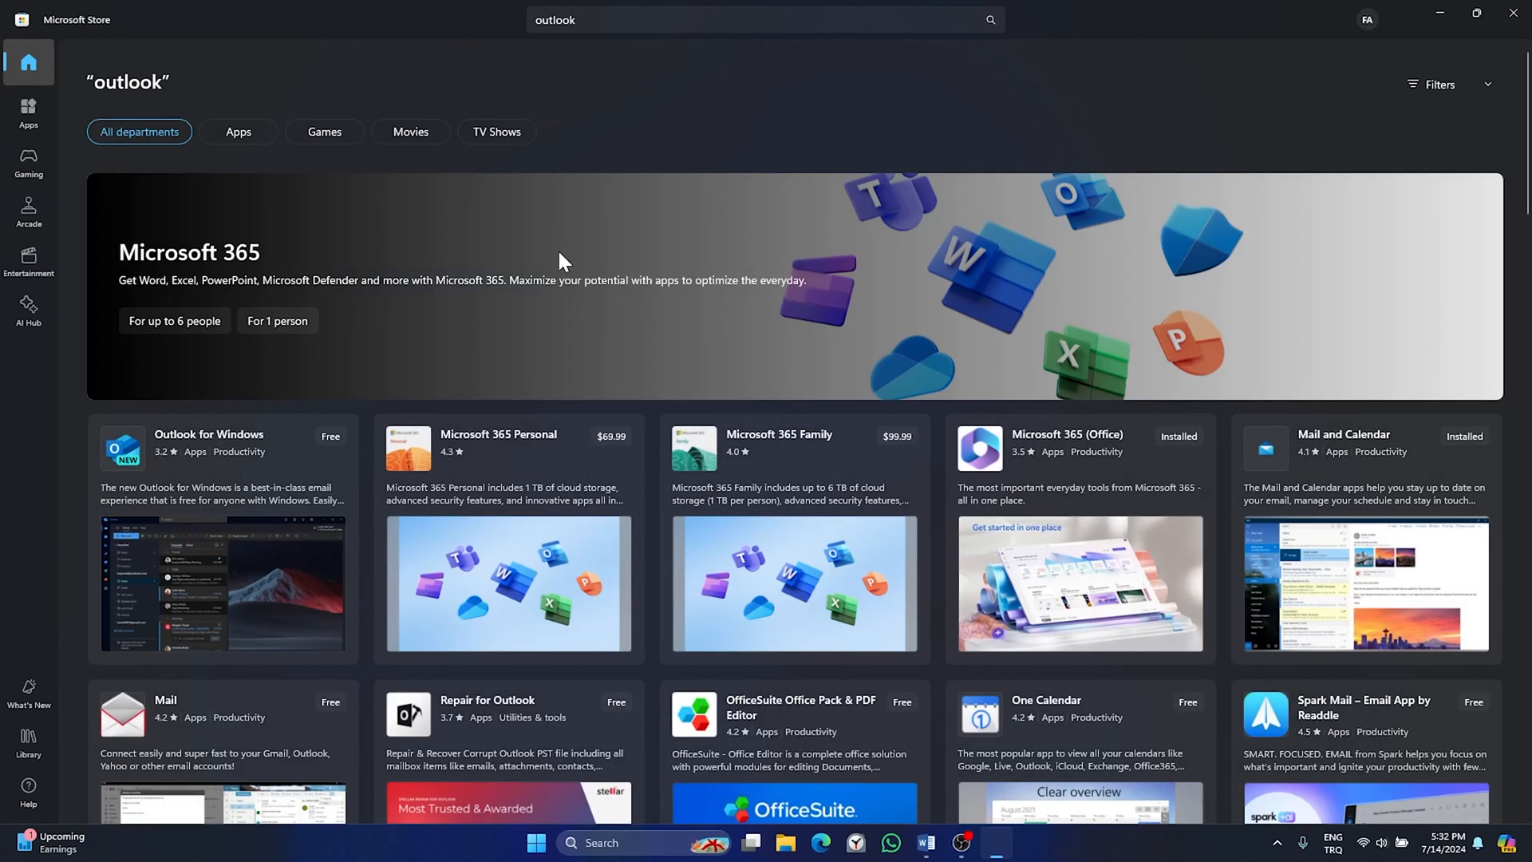
mouse_move(306, 461)
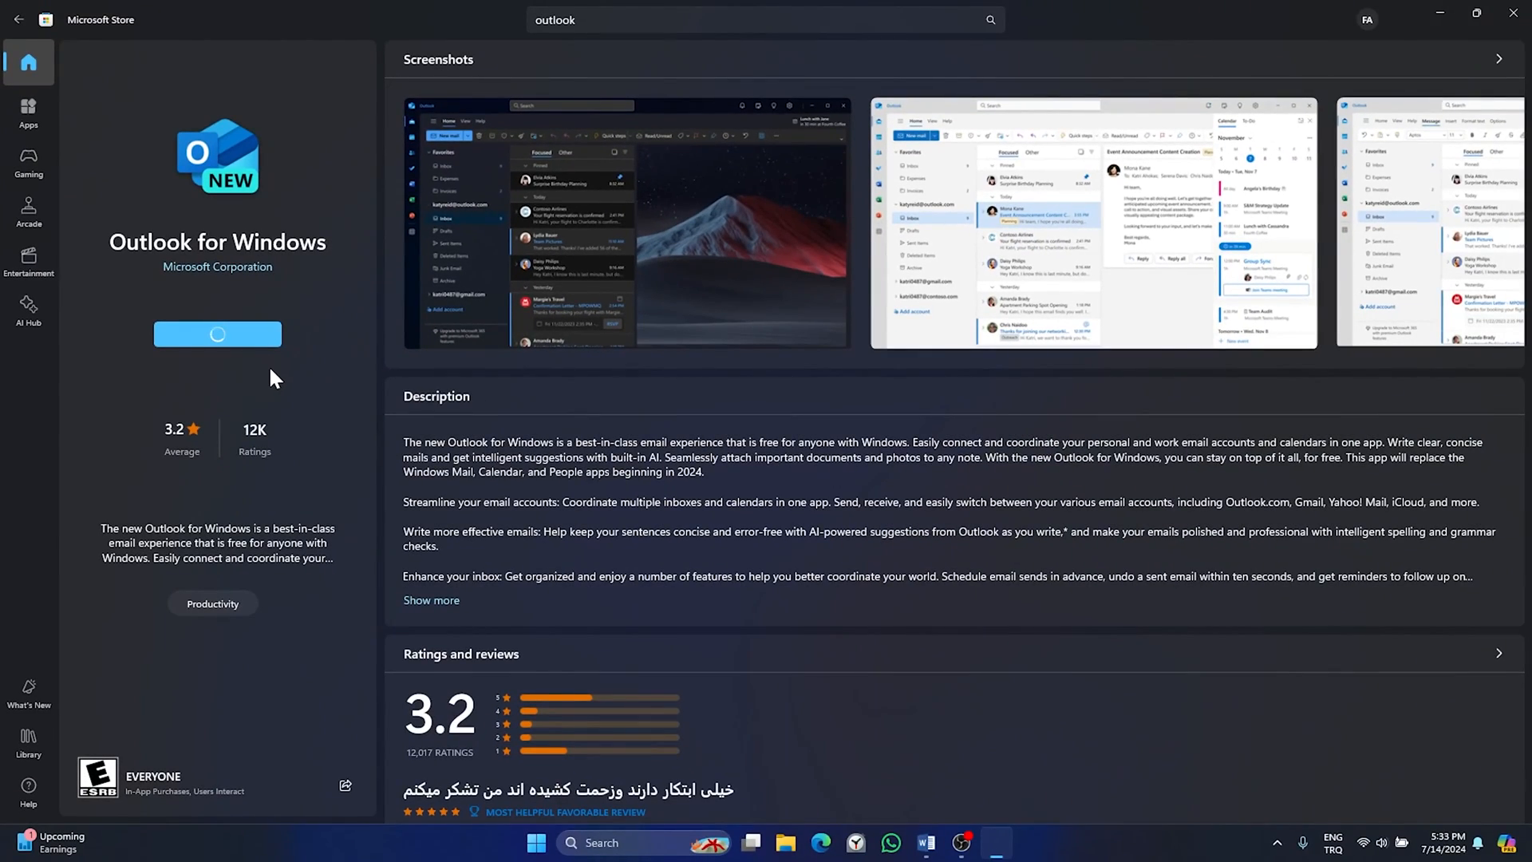
click(217, 334)
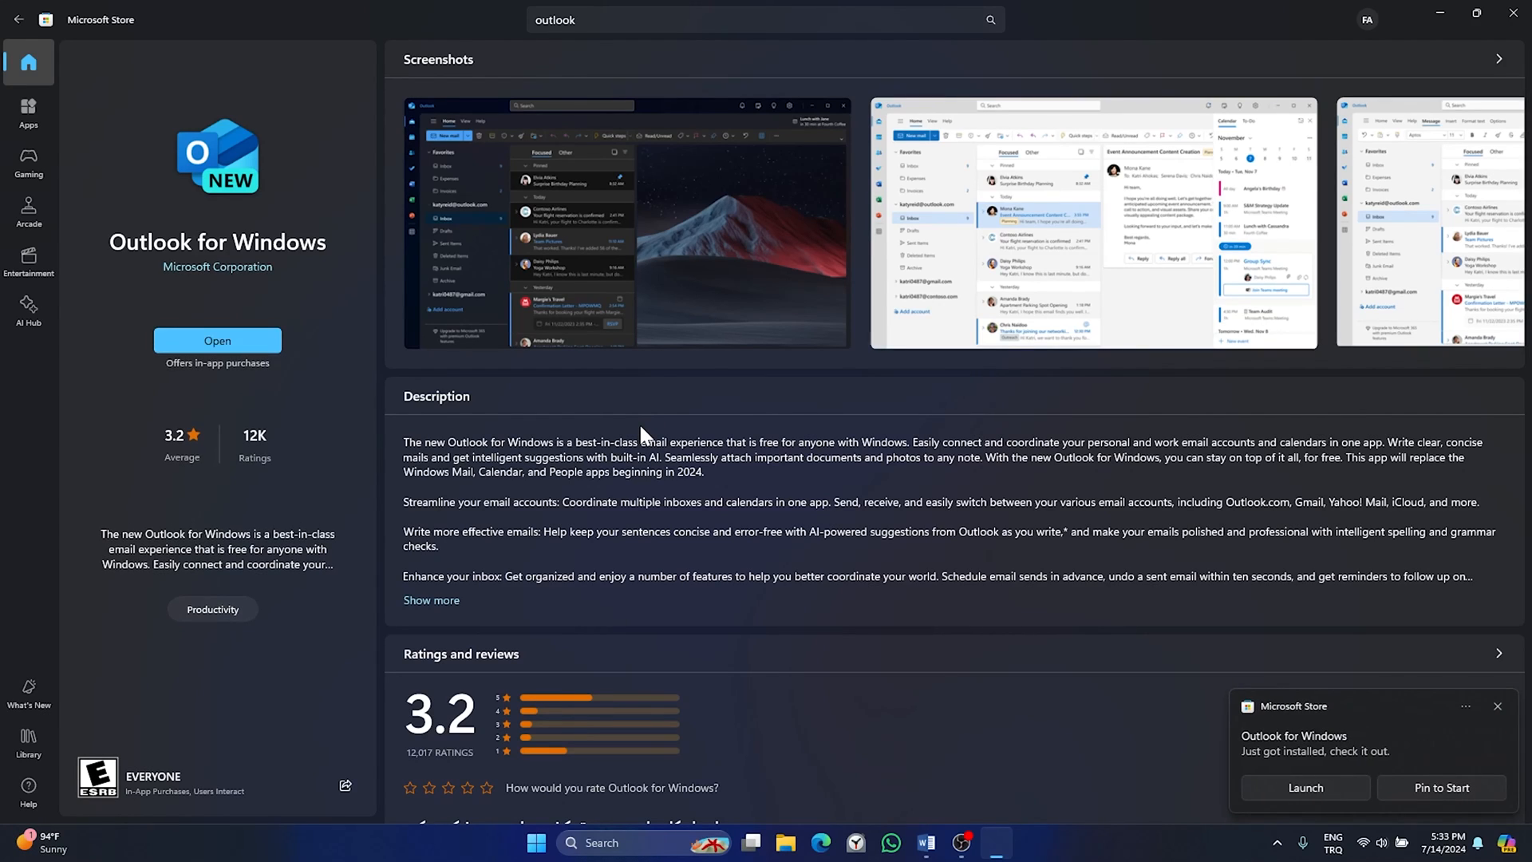
mouse_move(624, 437)
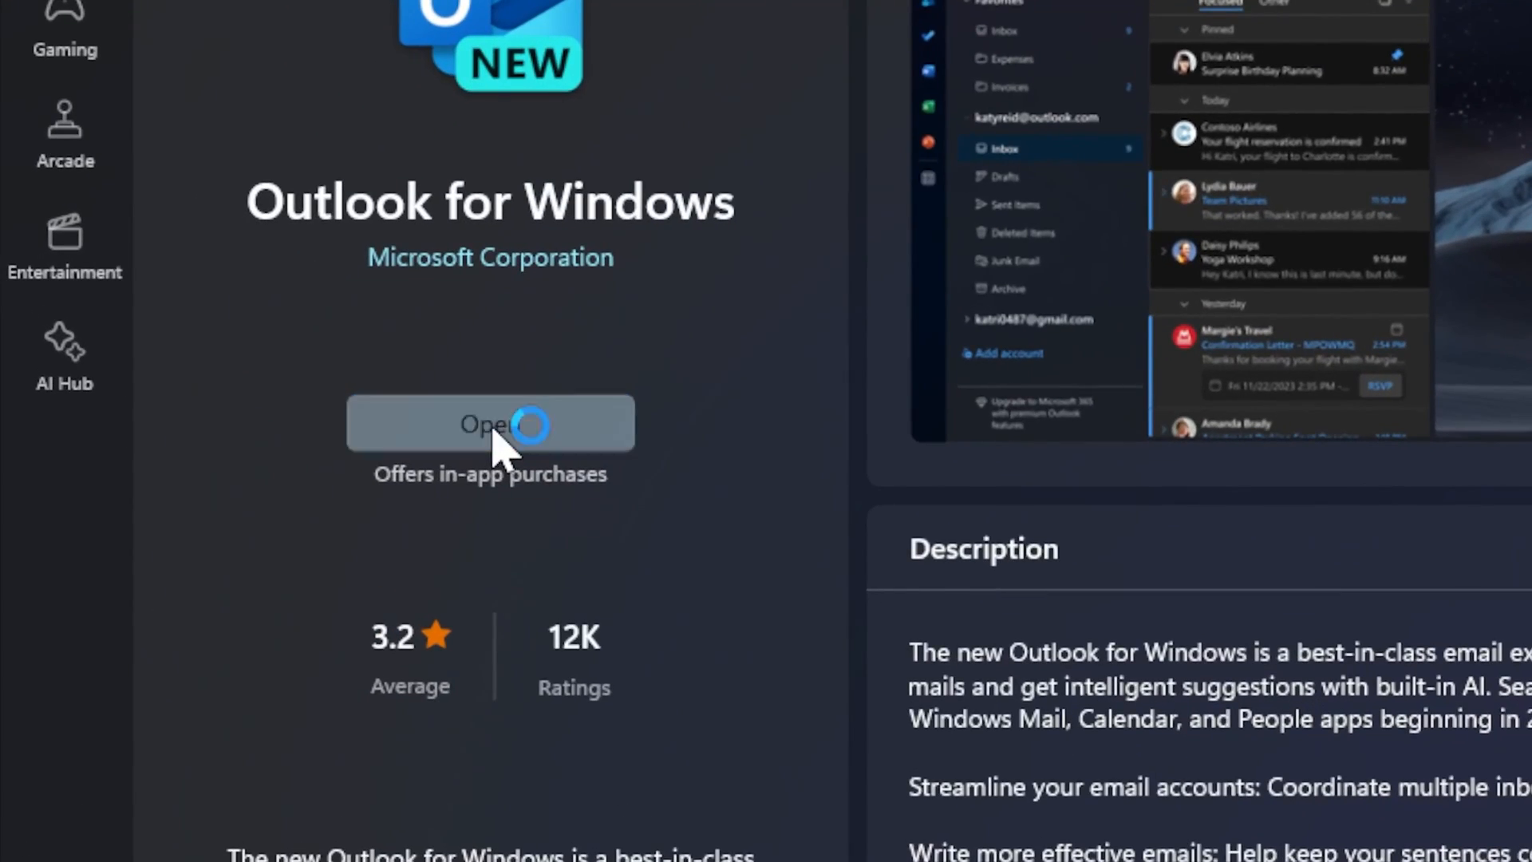
click(492, 423)
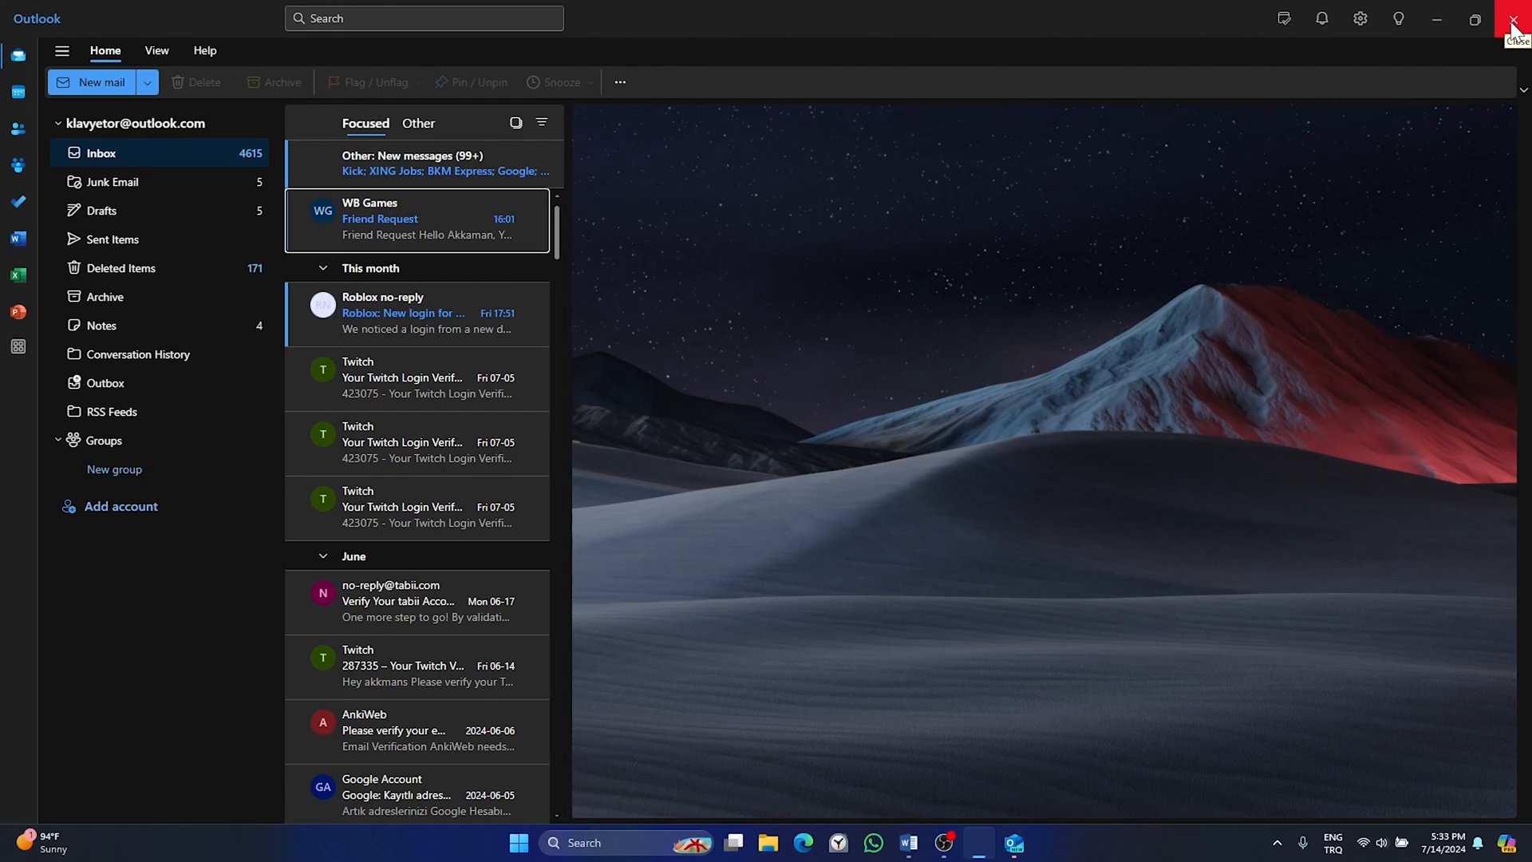
Step: Close the reinstalled Outlook after confirming the Inbox shows its messages
click(1512, 18)
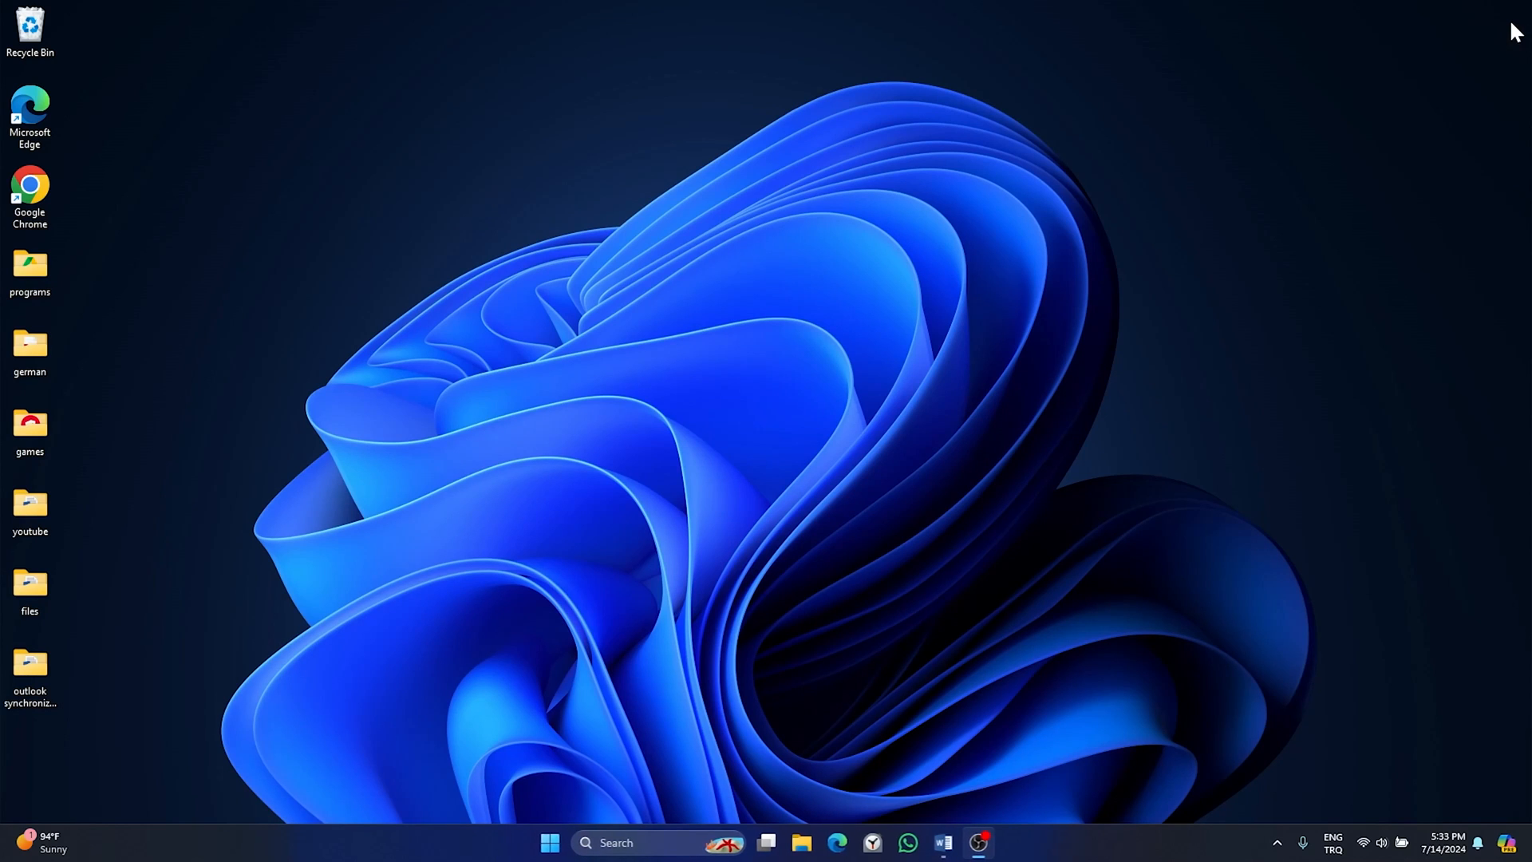